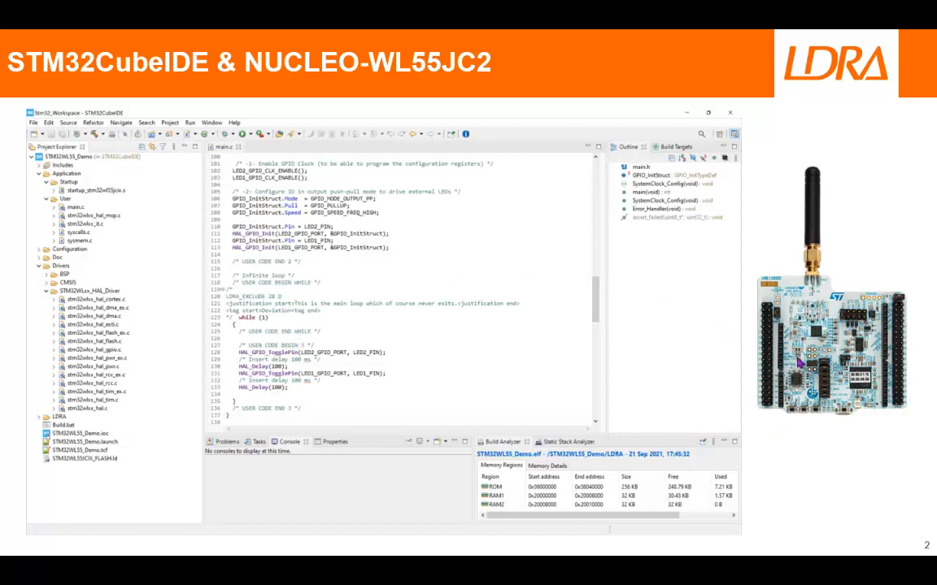
mouse_move(302, 348)
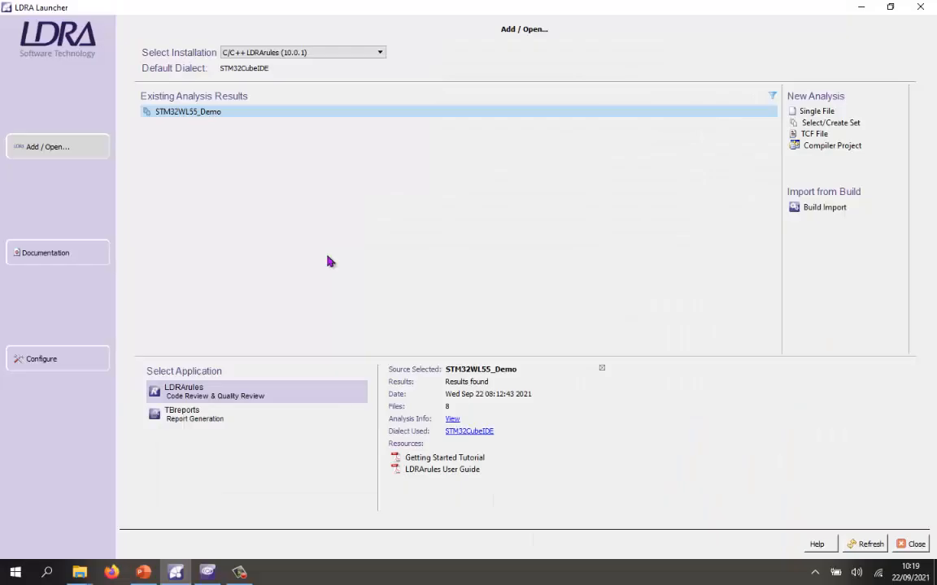
mouse_move(309, 161)
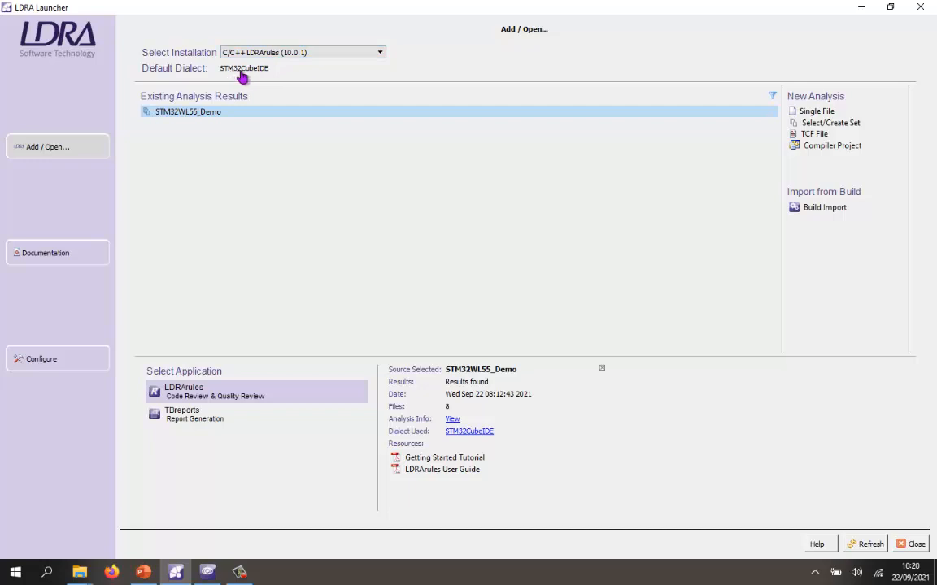
mouse_move(262, 73)
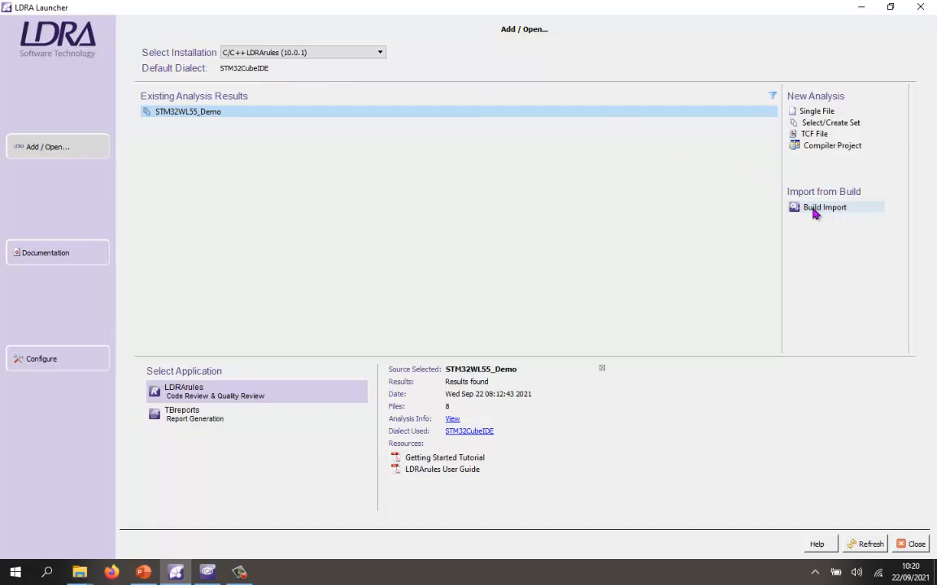
Start Build Import, maximise it and run the build command with TBmakelogparser.
left_click(825, 208)
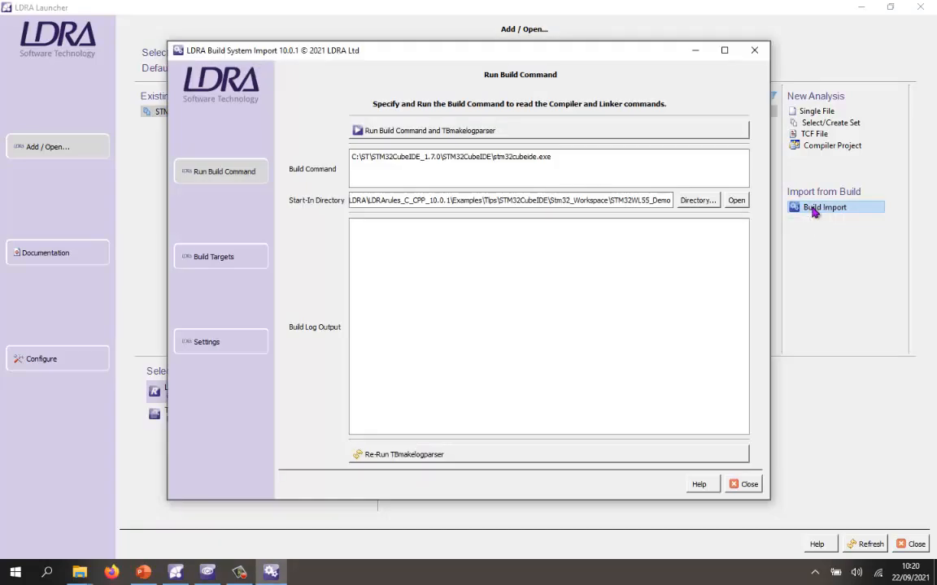
left_click(724, 50)
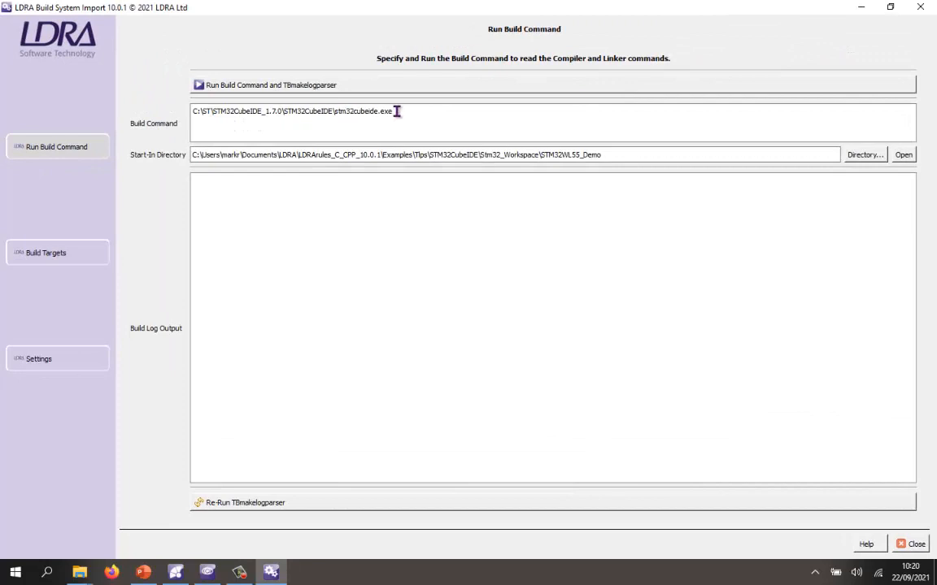
mouse_move(324, 104)
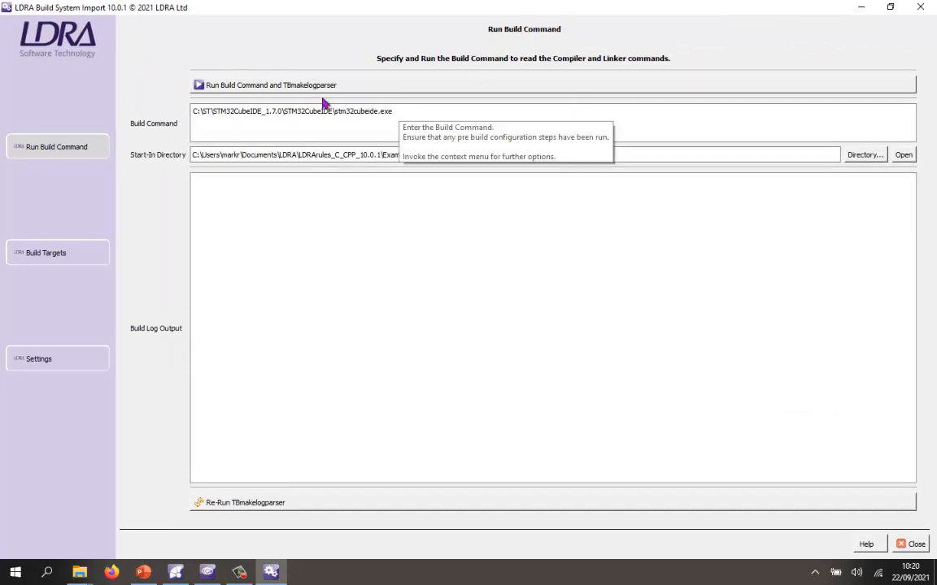
left_click(270, 84)
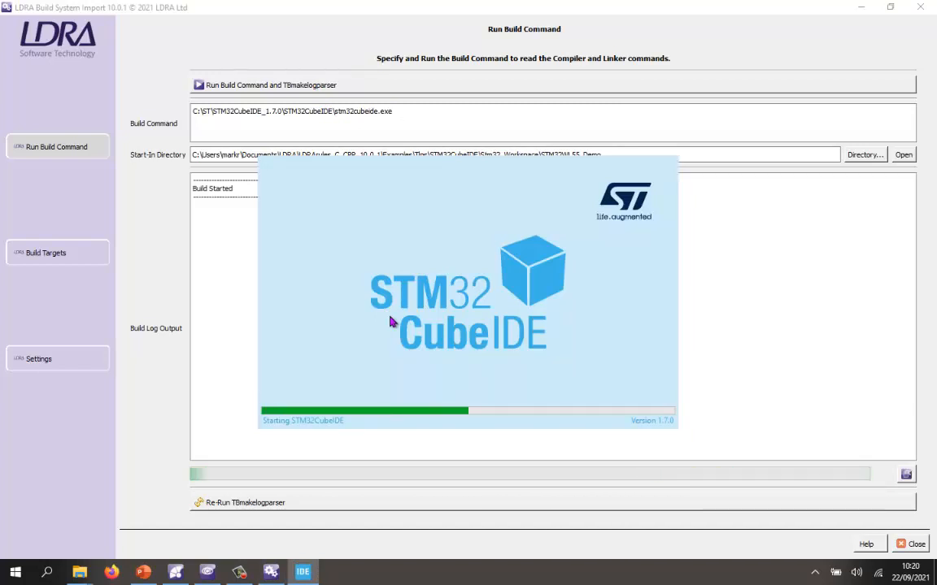
mouse_move(485, 214)
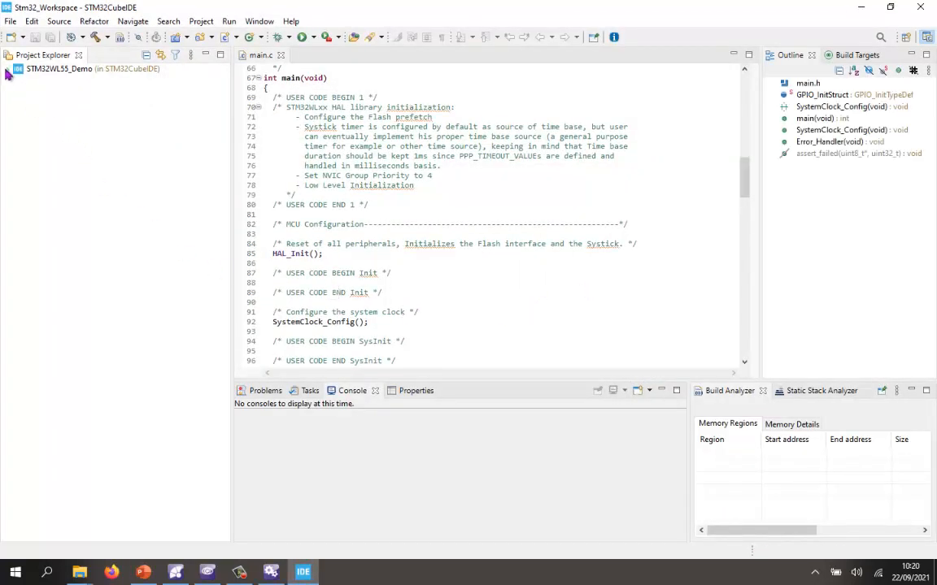
Expand STM32WL55_Demo in Project Explorer and scroll main.c down to the LED-toggling main loop.
left_click(8, 69)
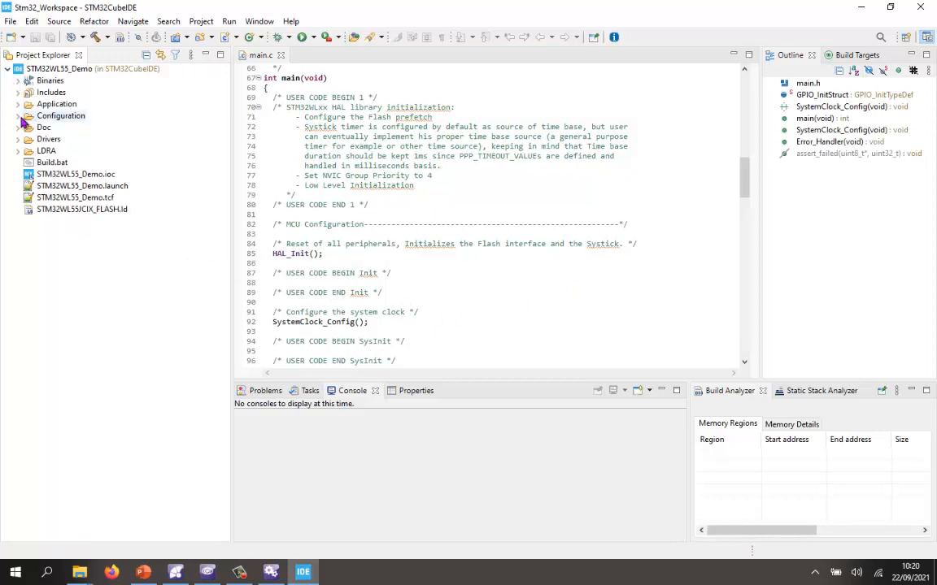
mouse_move(179, 264)
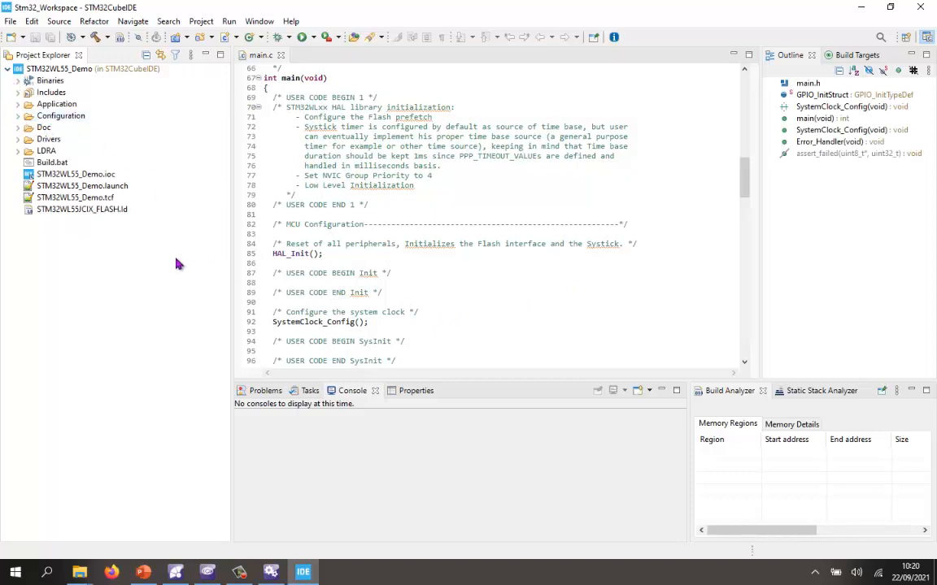
mouse_move(159, 296)
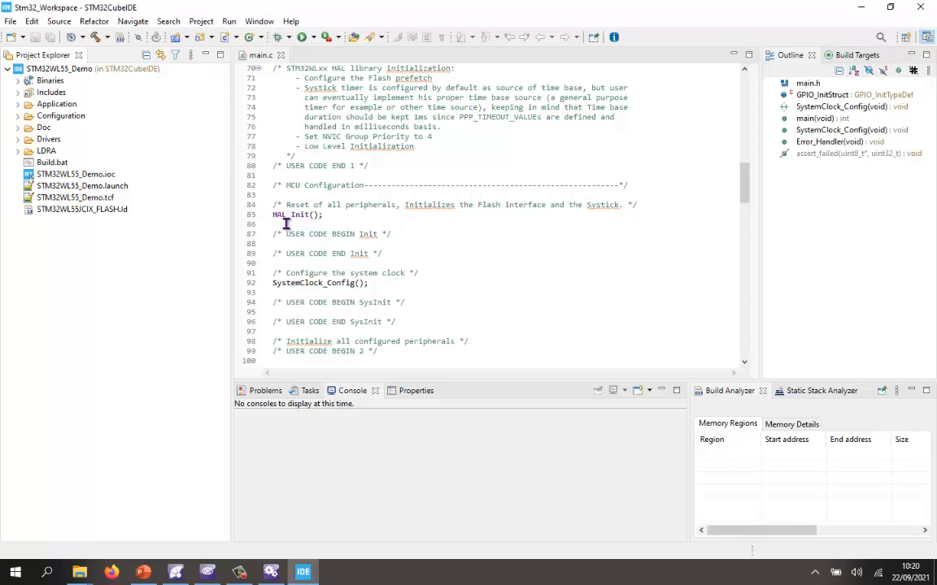
scroll("down", 3)
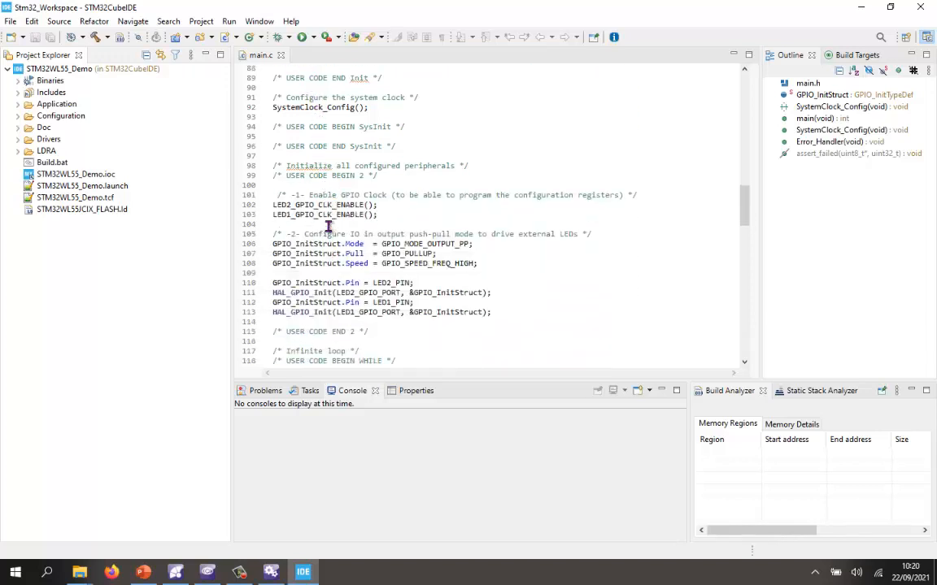
scroll("down", 3)
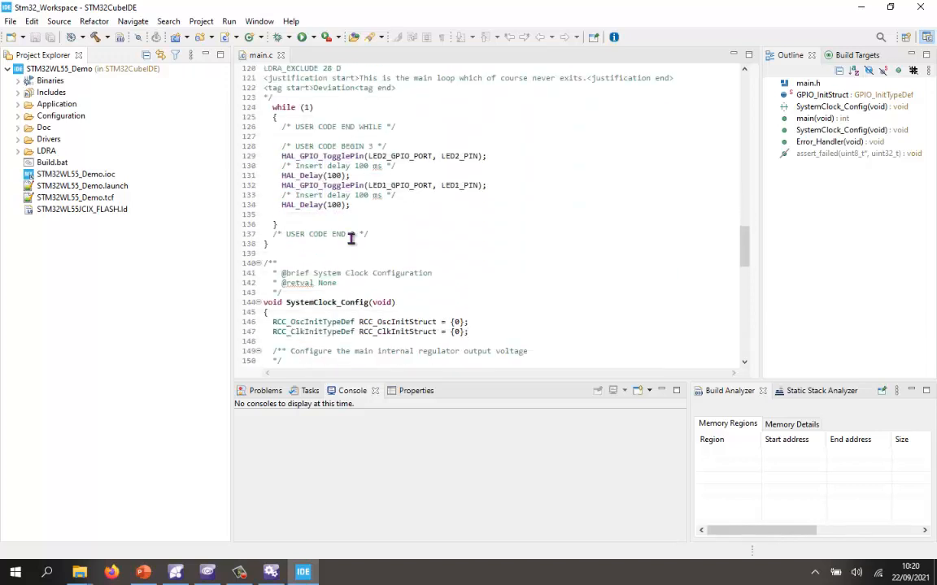
scroll("down", 3)
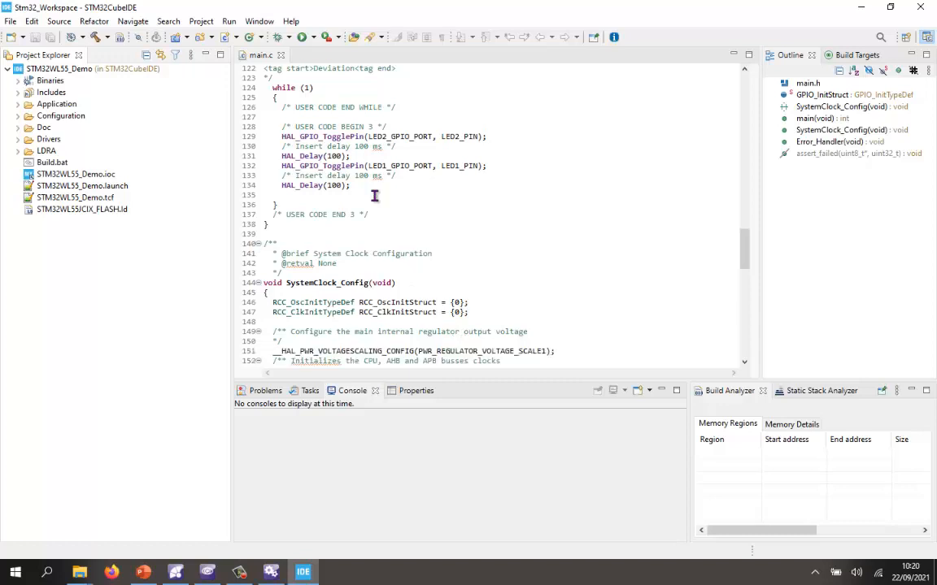
mouse_move(182, 117)
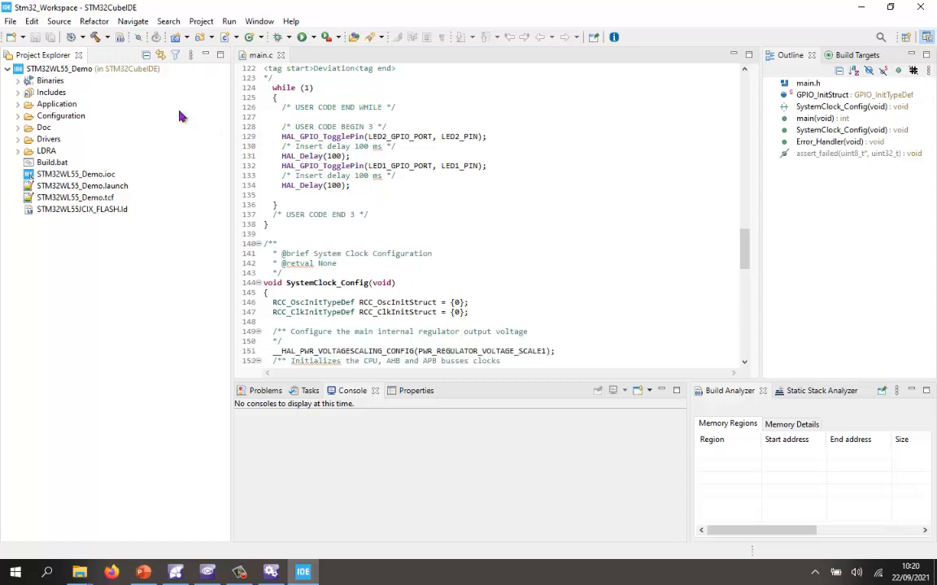
Clean and rebuild STM32WL55_Demo from its context menu, finishing with 0 errors and 0 warnings.
right_click(59, 68)
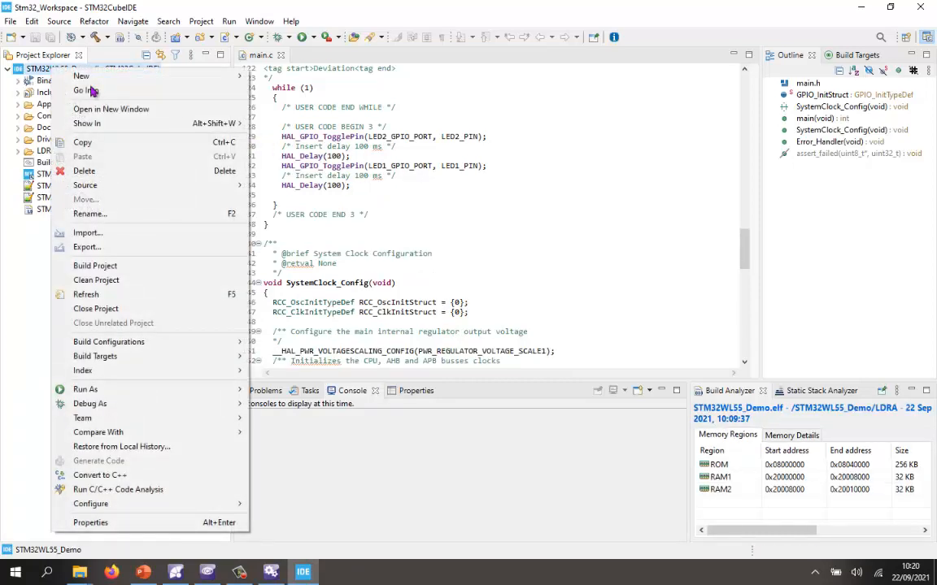
mouse_move(96, 280)
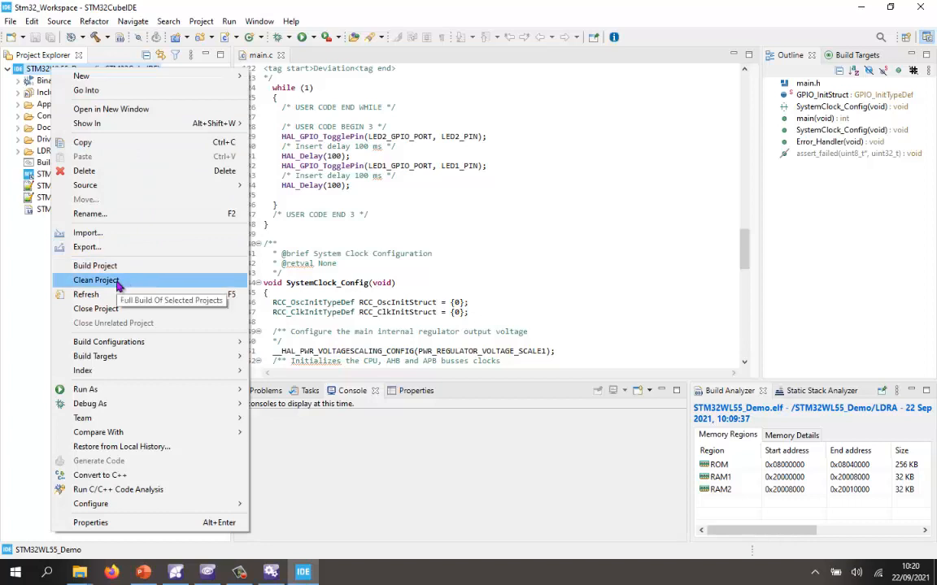
left_click(96, 279)
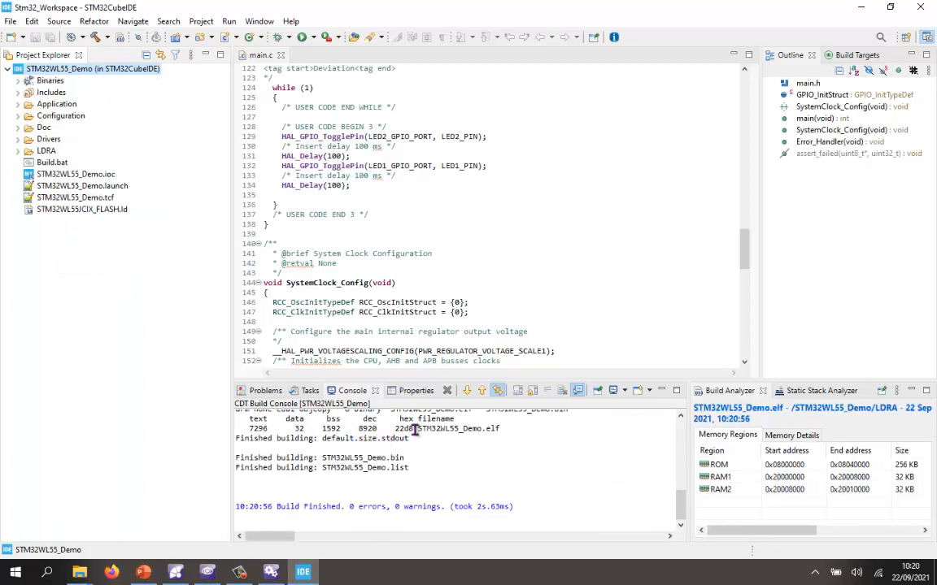
double_click(458, 429)
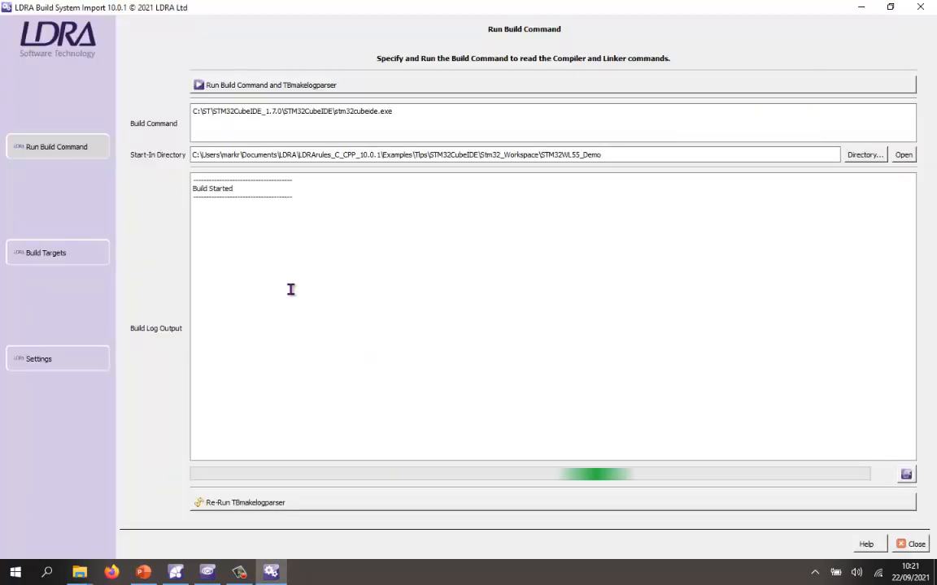
Review the STM32WL55_Demo.elf target's summary, include paths and preprocessor symbols in Build Targets.
left_click(45, 254)
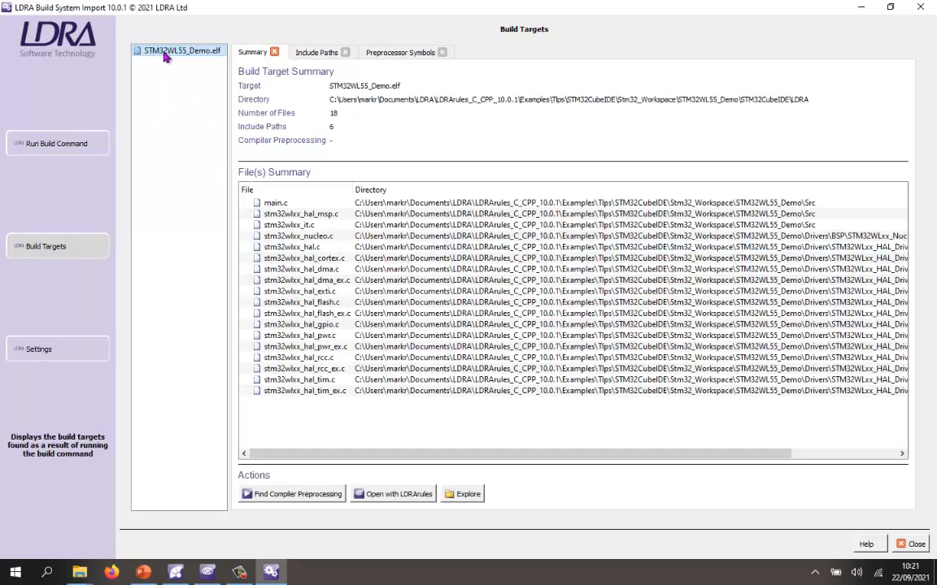
left_click(299, 215)
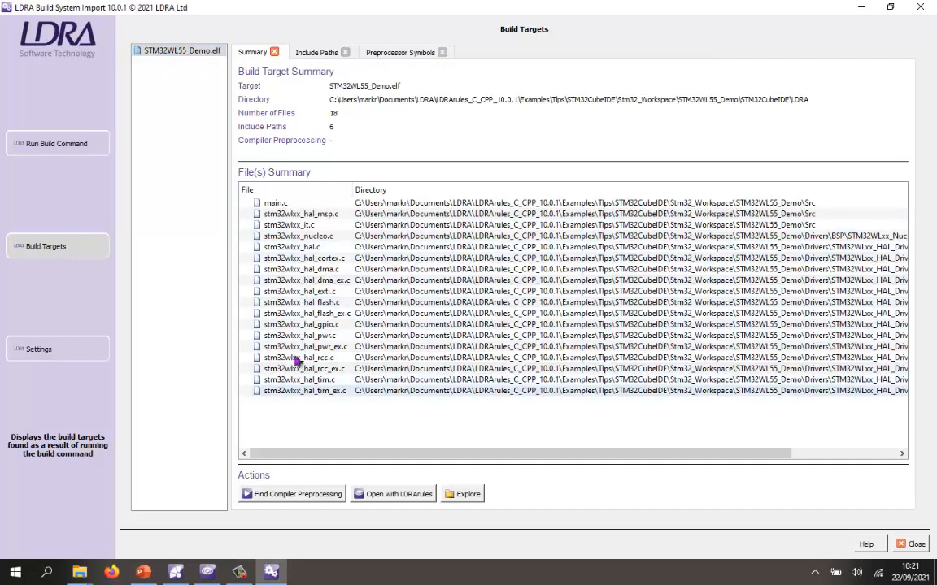
left_click(316, 52)
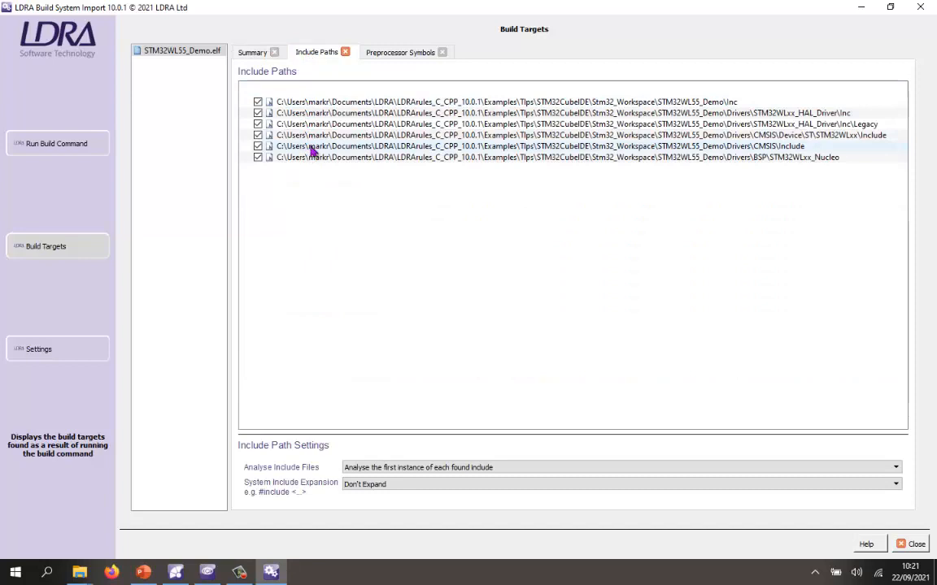
left_click(400, 52)
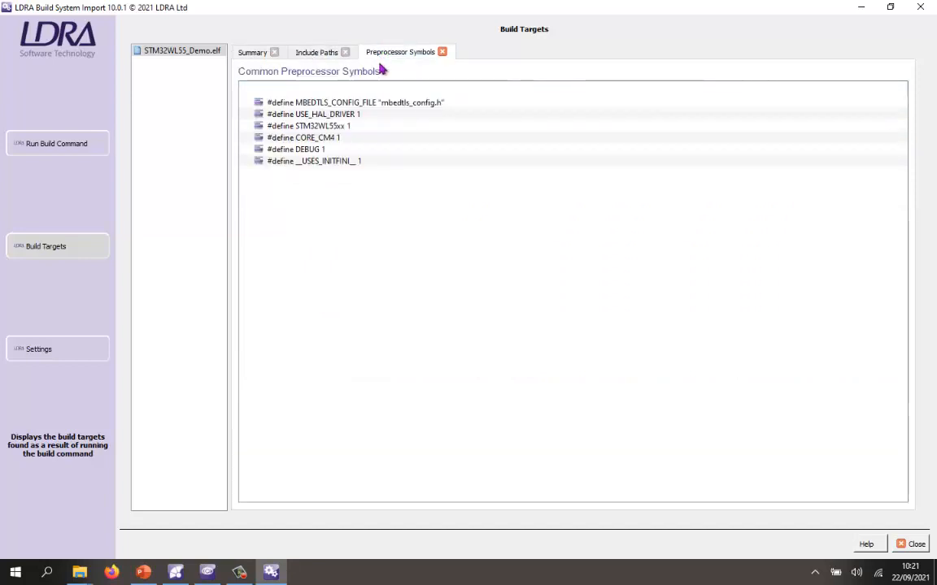
mouse_move(276, 68)
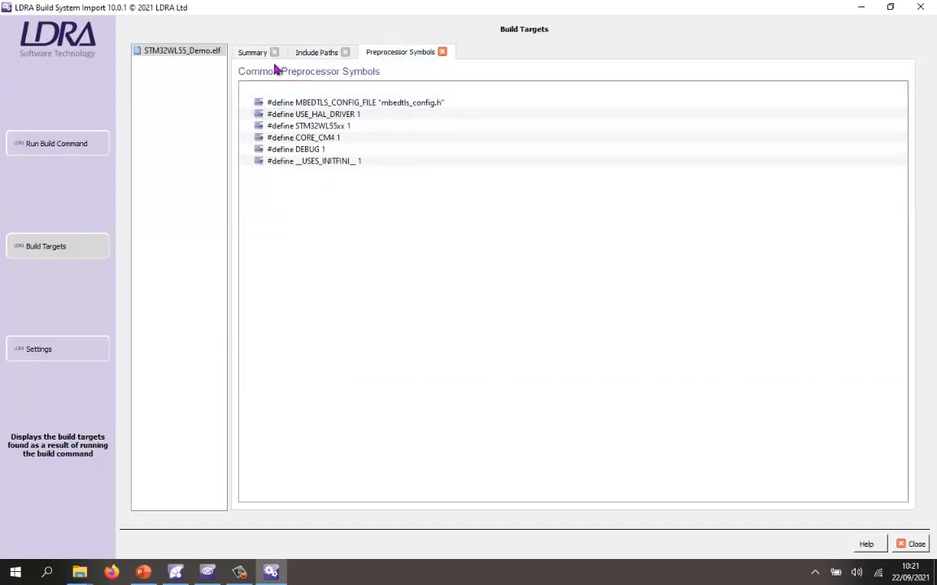
left_click(252, 52)
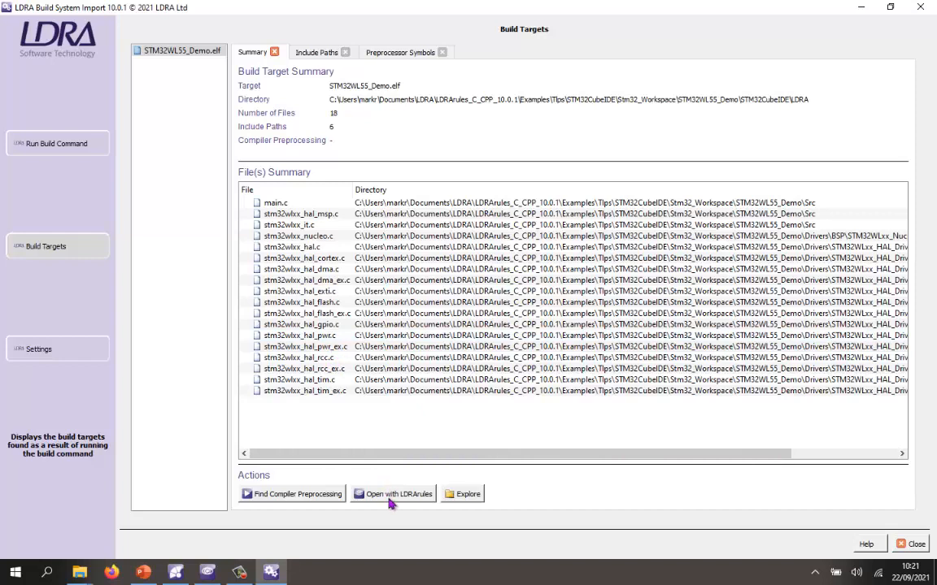
mouse_move(371, 504)
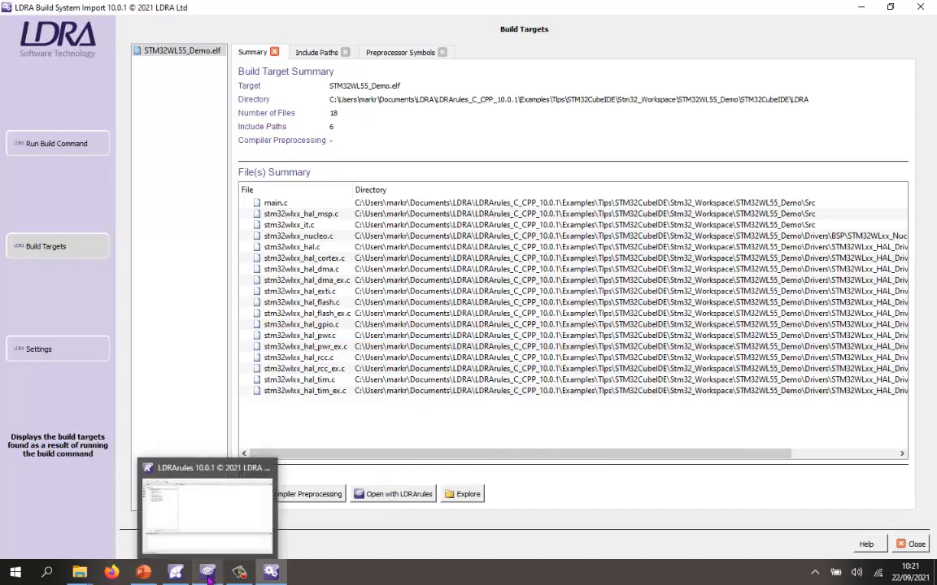
Bring LDRArules forward and view the MISRA-C:2012 code review for STM32WL55_Demo.
left_click(208, 512)
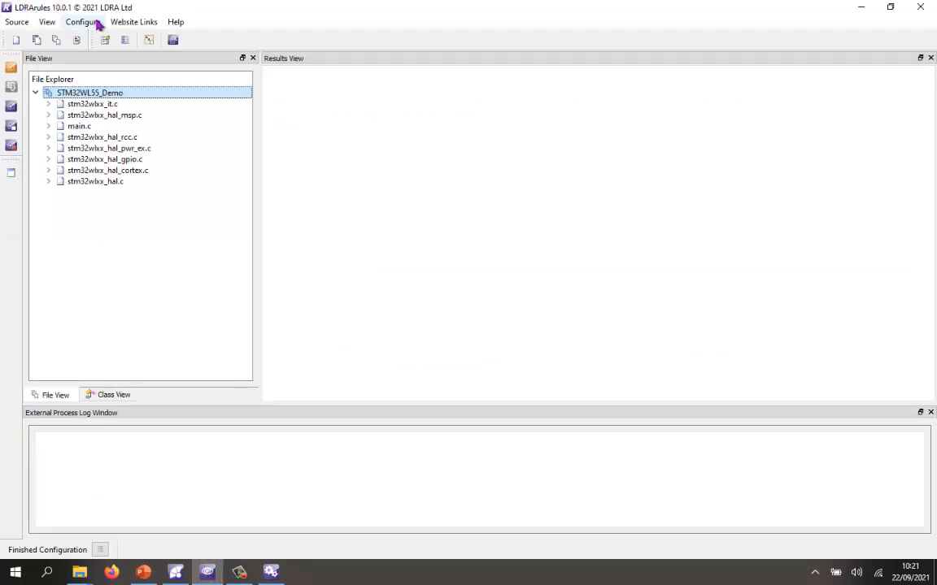
mouse_move(106, 91)
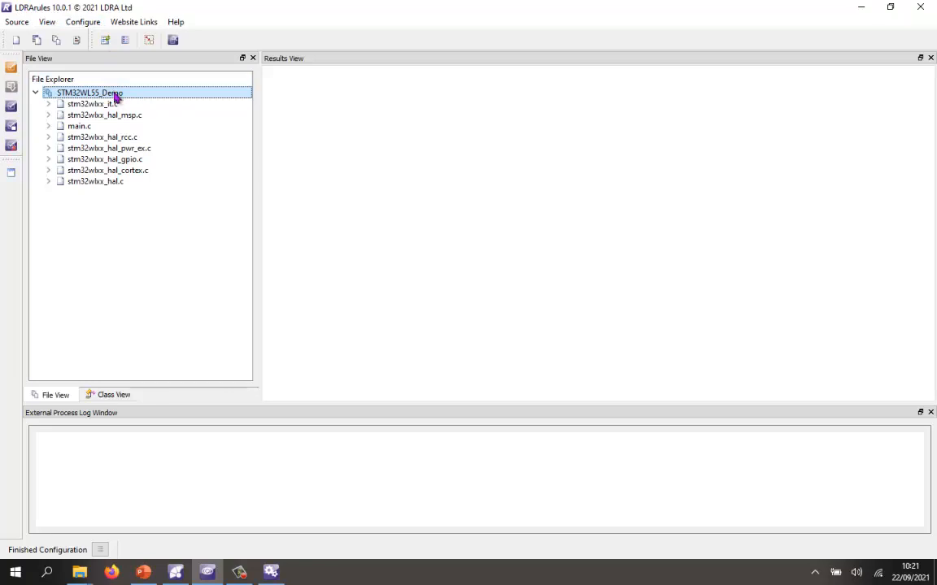
right_click(90, 91)
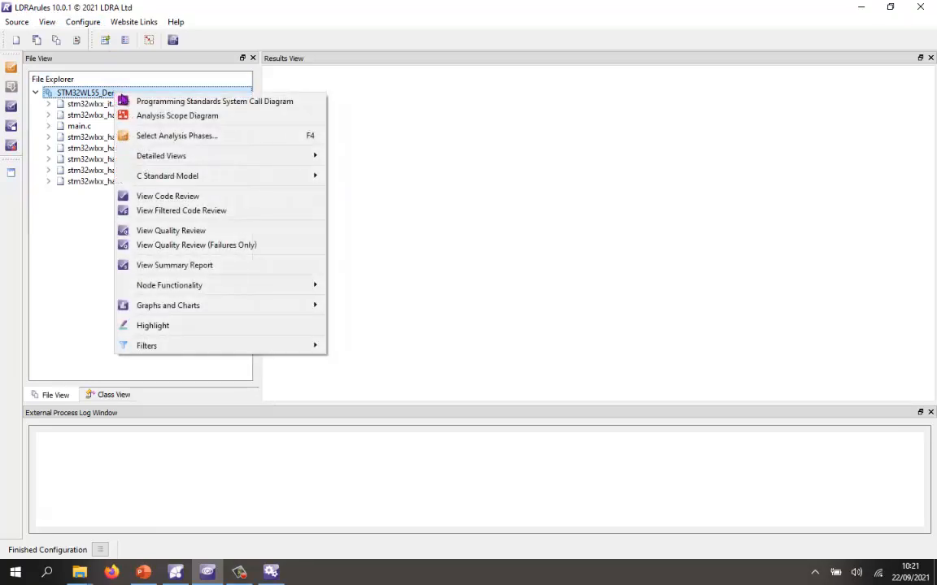
left_click(167, 195)
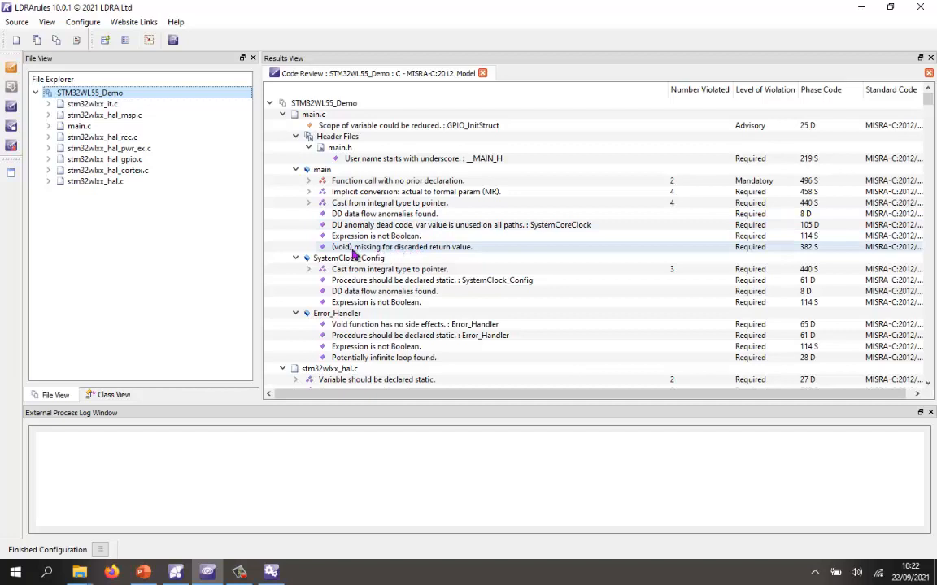
mouse_move(426, 253)
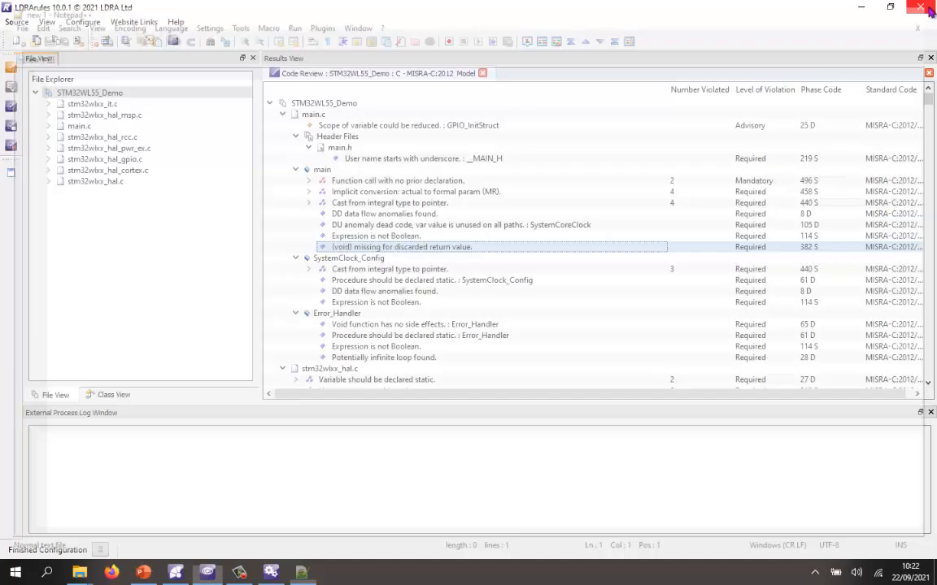
left_click(920, 6)
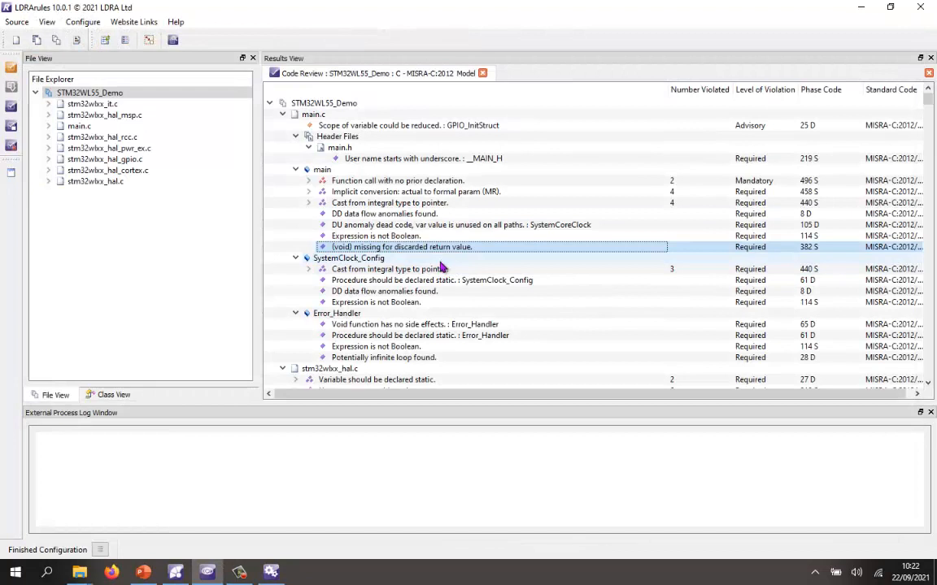
mouse_move(439, 259)
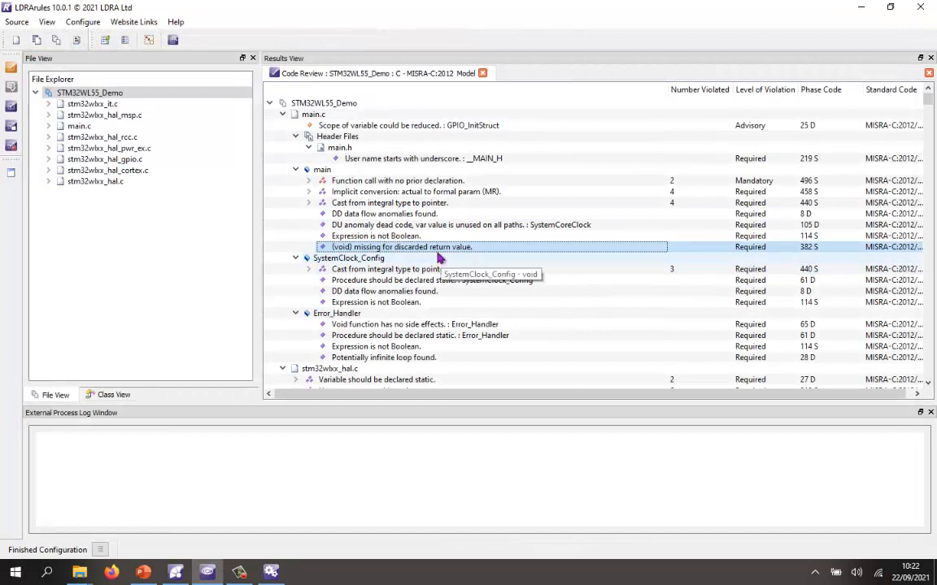
Show excluded violations for the project, then view the Code Review Report in the browser.
right_click(324, 103)
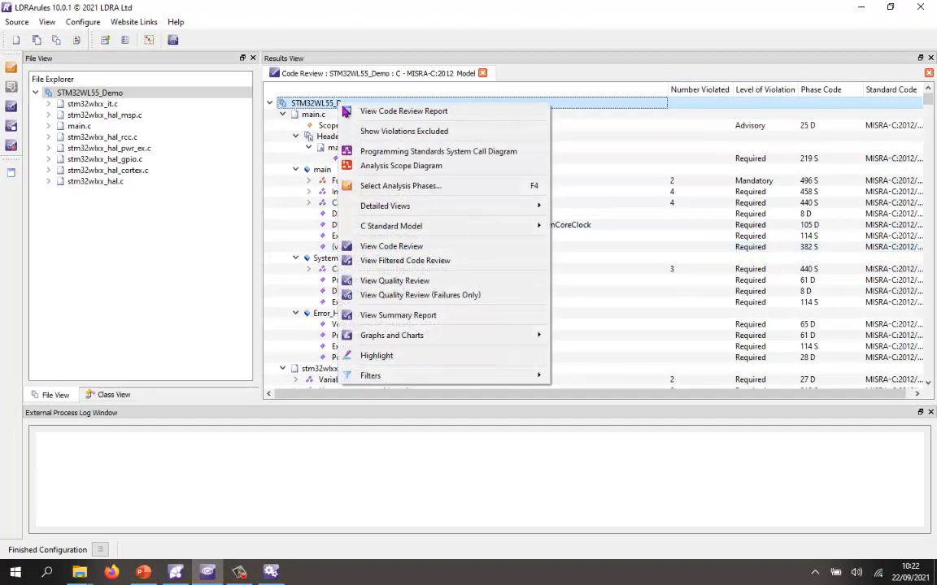
mouse_move(404, 130)
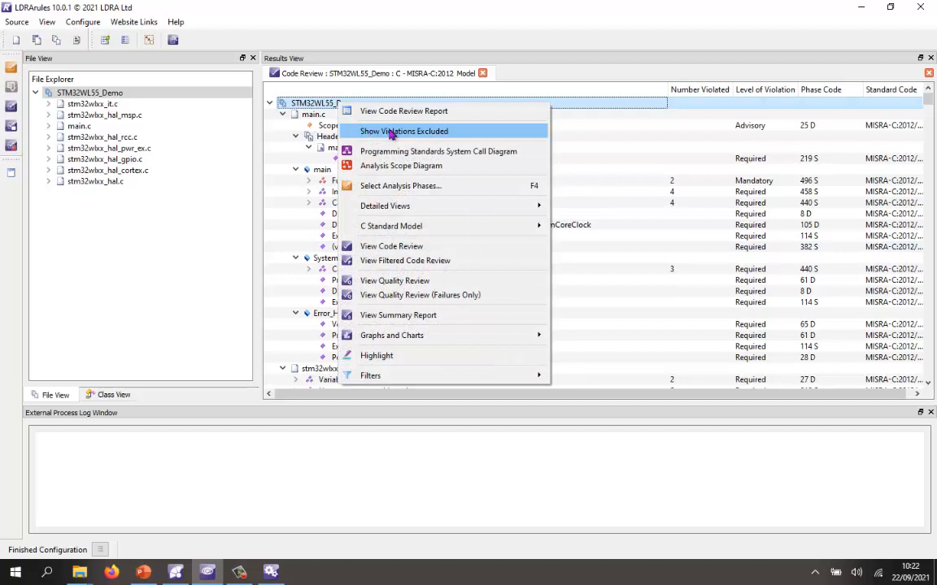
left_click(404, 130)
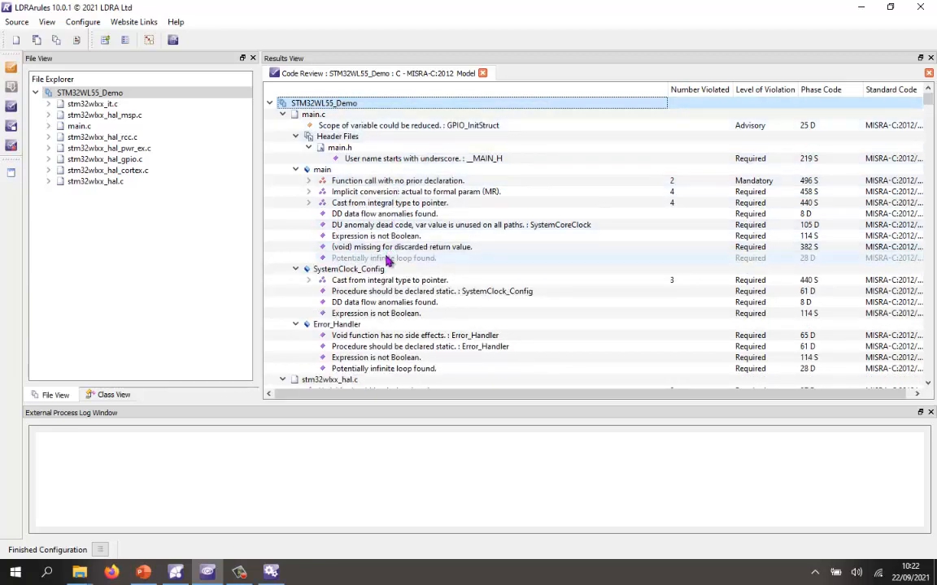
mouse_move(436, 262)
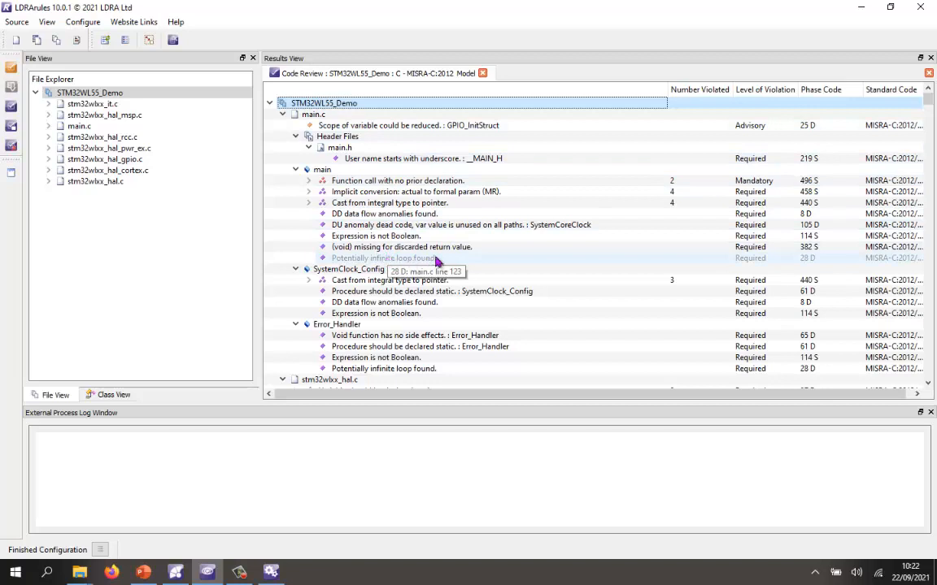
mouse_move(811, 264)
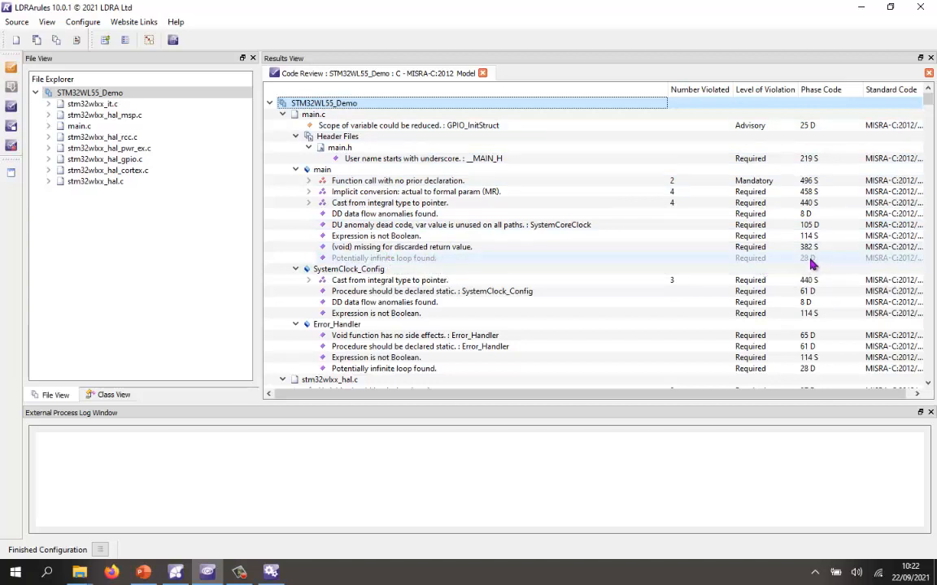
mouse_move(364, 260)
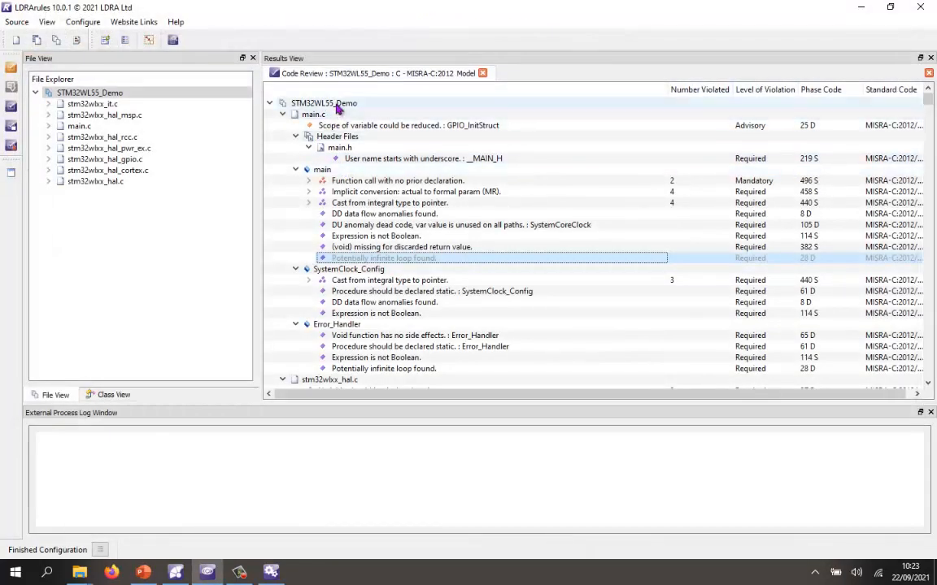
left_click(324, 103)
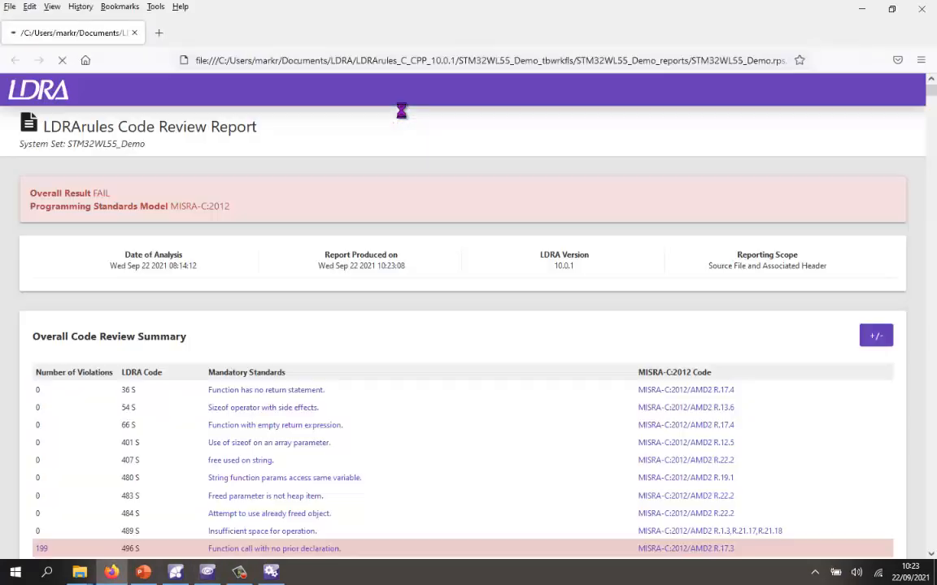
Search the report for 'just' to reach the Exclude Annotations Summary for main.c line 123.
scroll("down", 3)
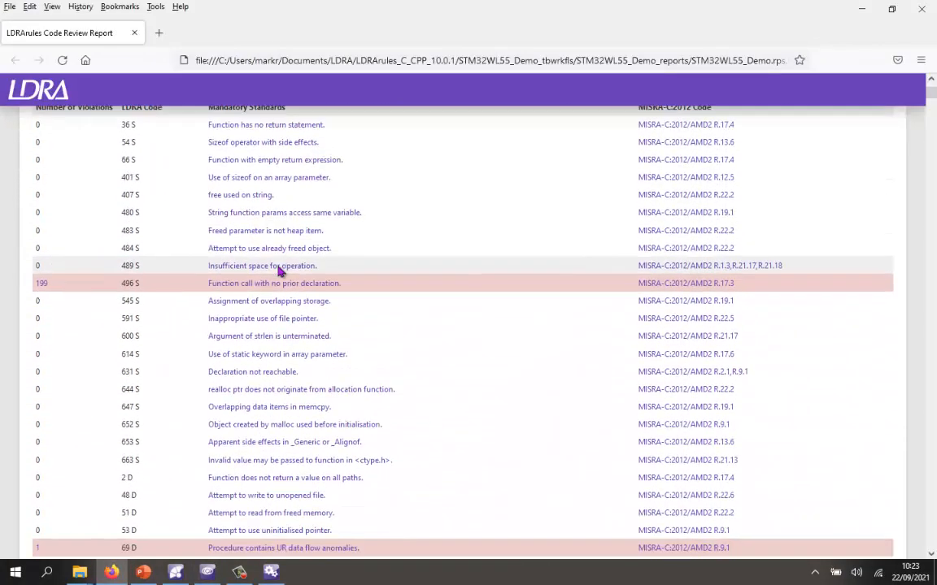
scroll("down", 3)
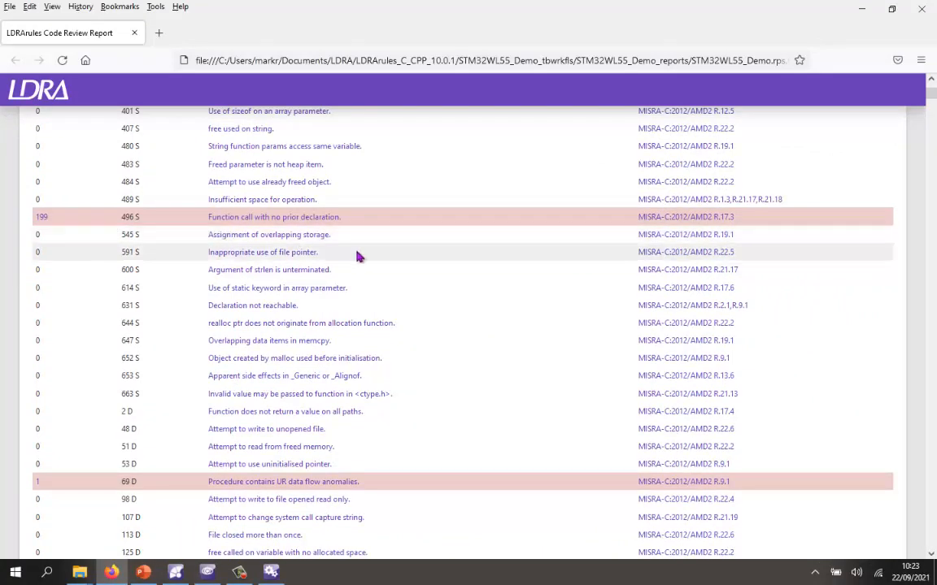
key("ctrl+f")
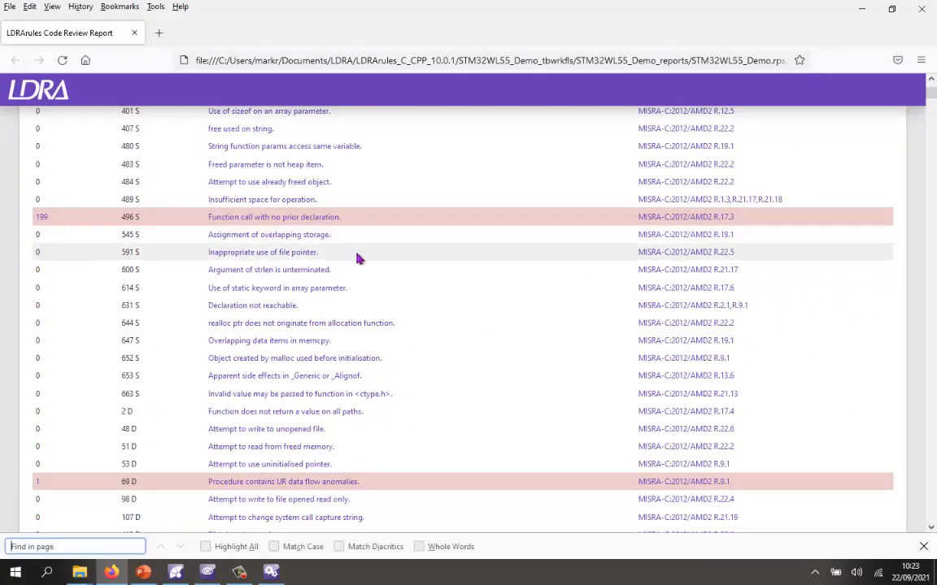
type("just")
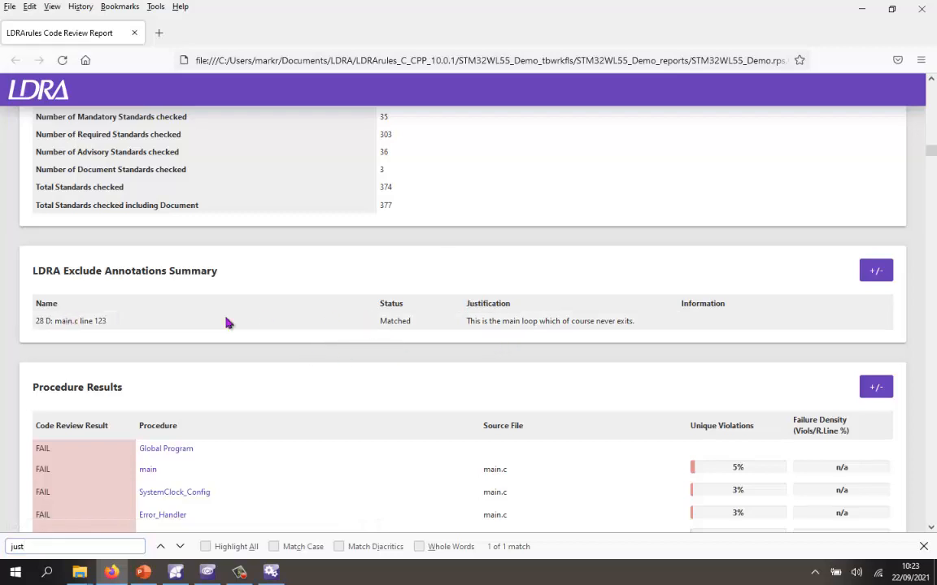
mouse_move(862, 53)
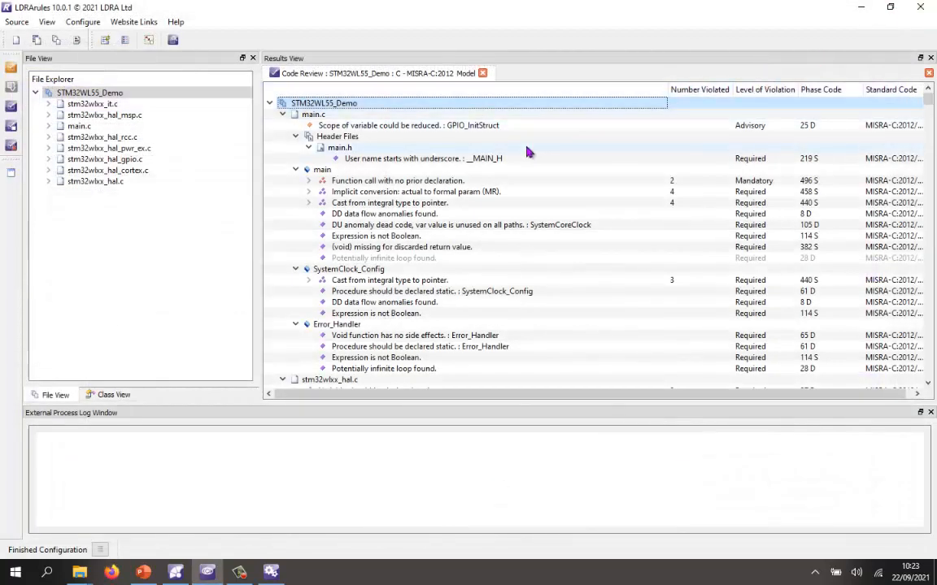
mouse_move(521, 136)
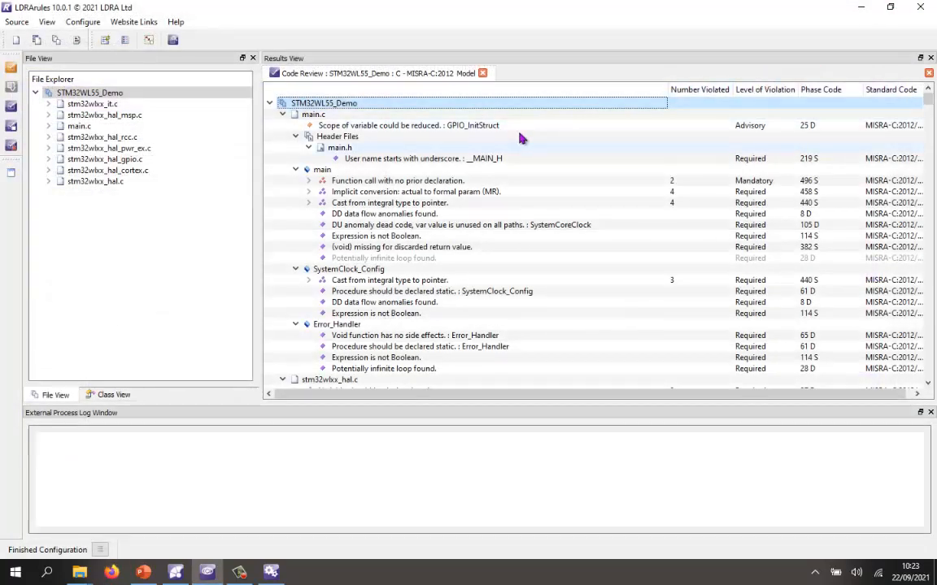
Close the code review and show the Programming Standards System Call Diagram for STM32WL55_Demo.
left_click(481, 73)
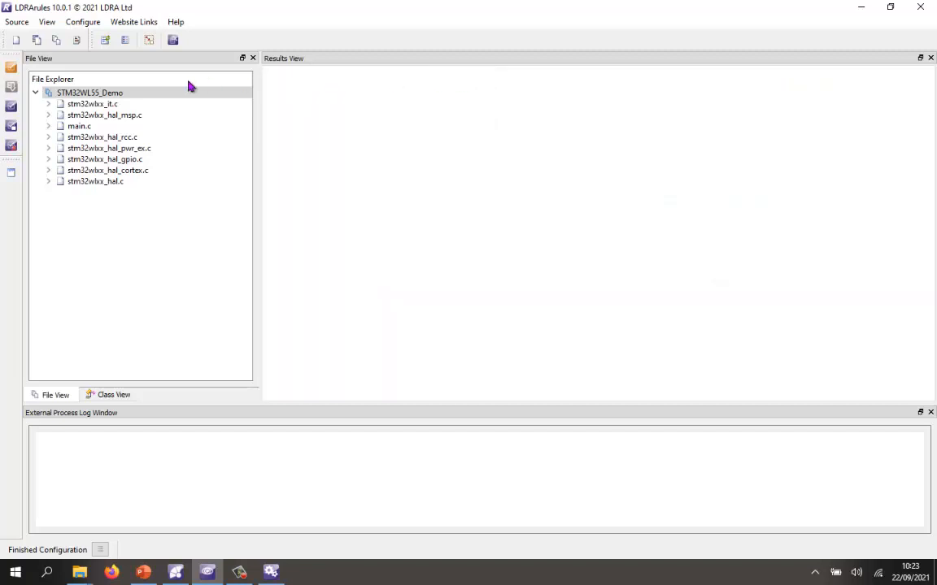
right_click(89, 91)
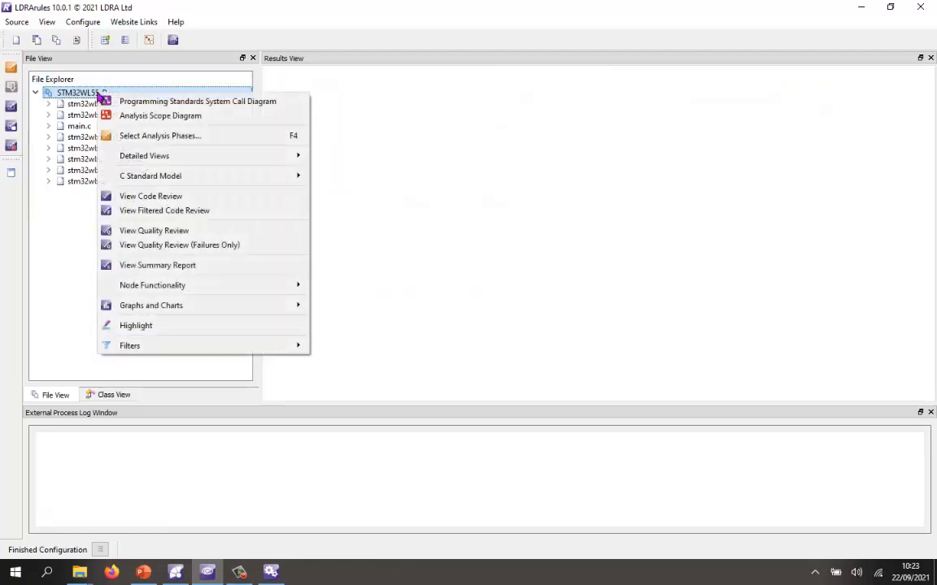
mouse_move(199, 100)
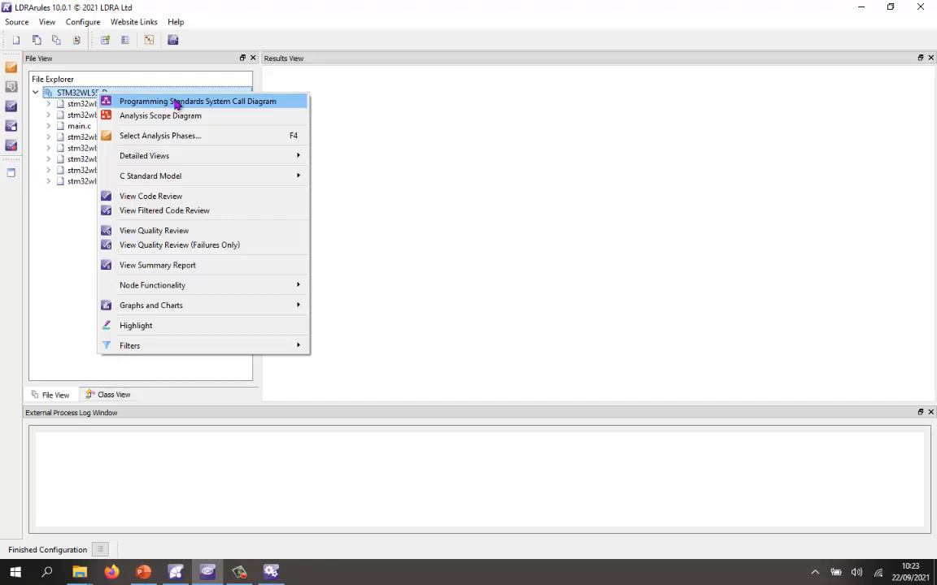
left_click(199, 101)
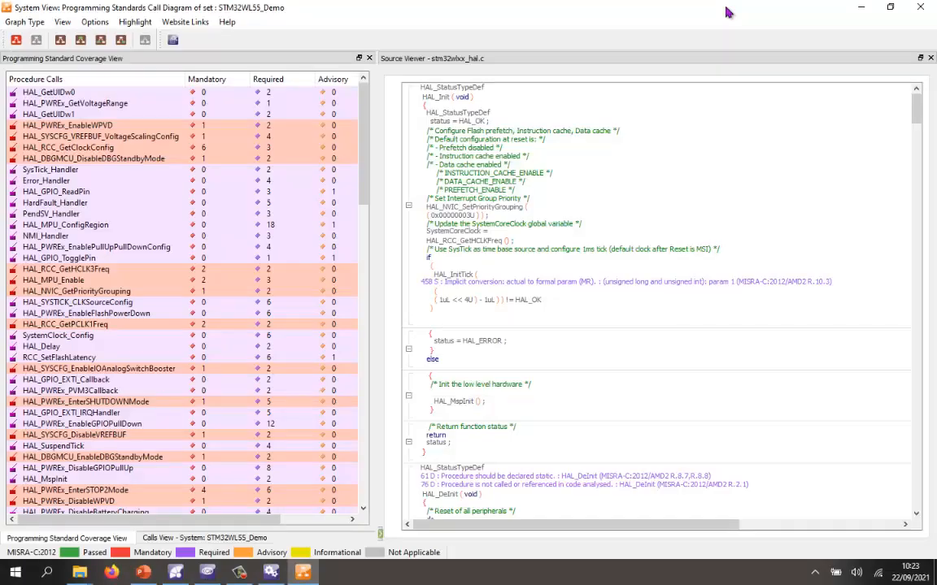
mouse_move(429, 19)
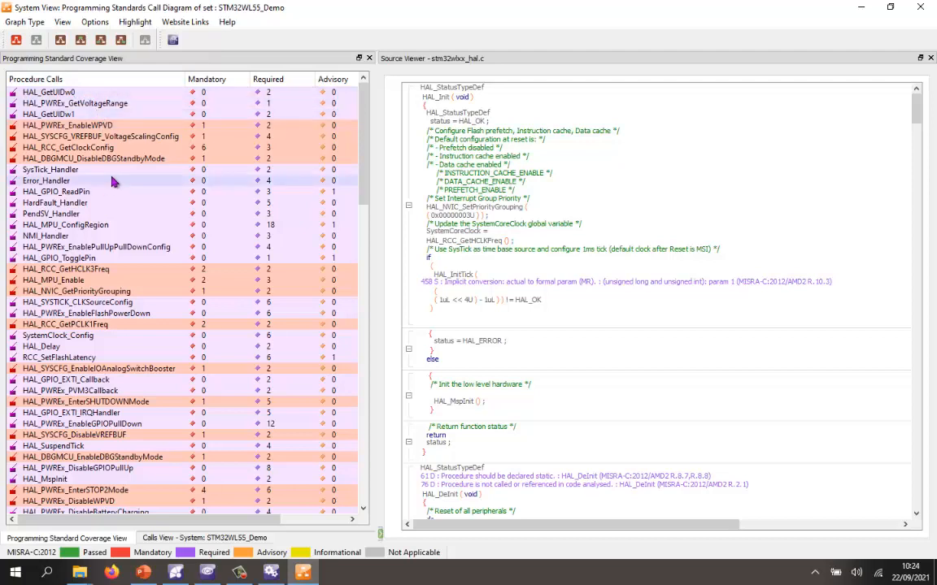
Sort procedures by mandatory violations descending and show HAL_RCC_DeInit's MISRA-annotated source.
left_click(207, 79)
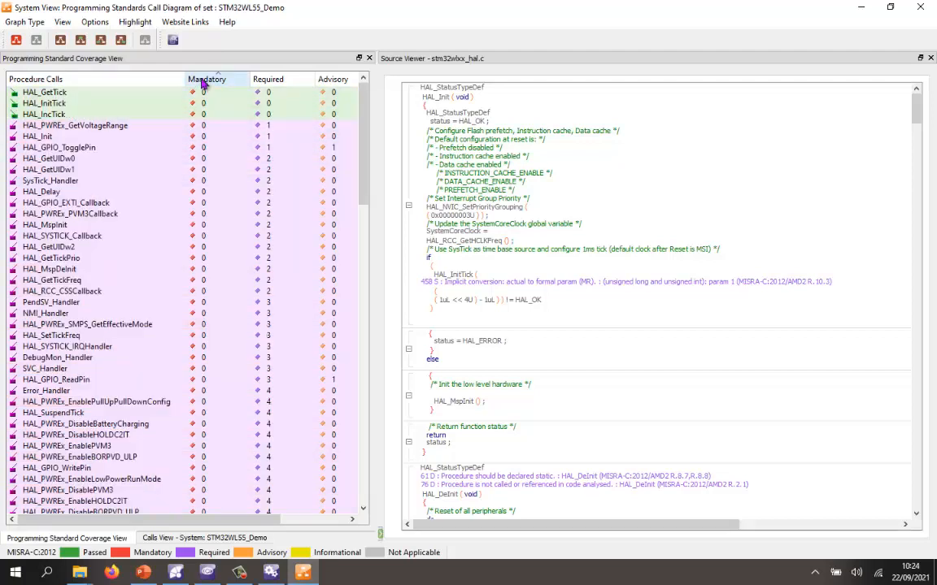
left_click(205, 78)
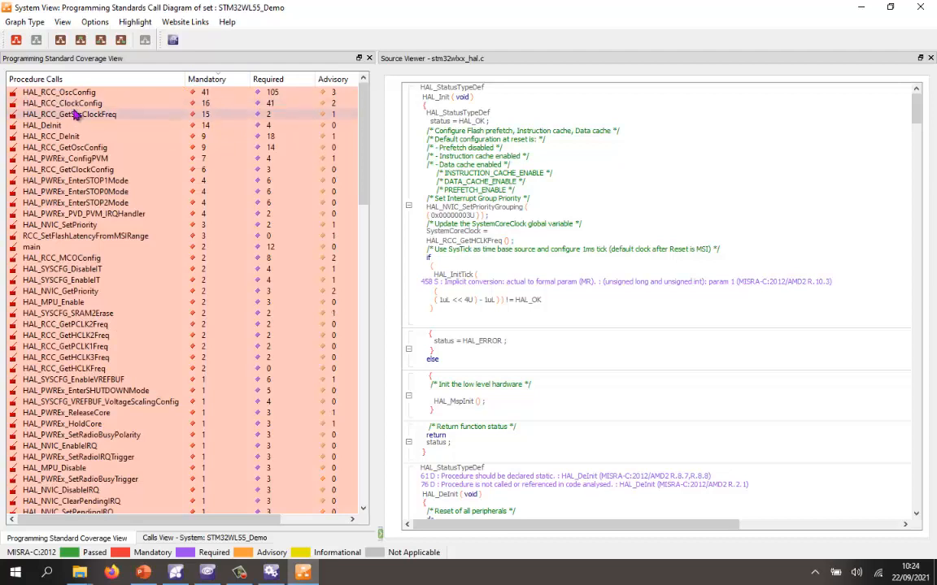
left_click(68, 114)
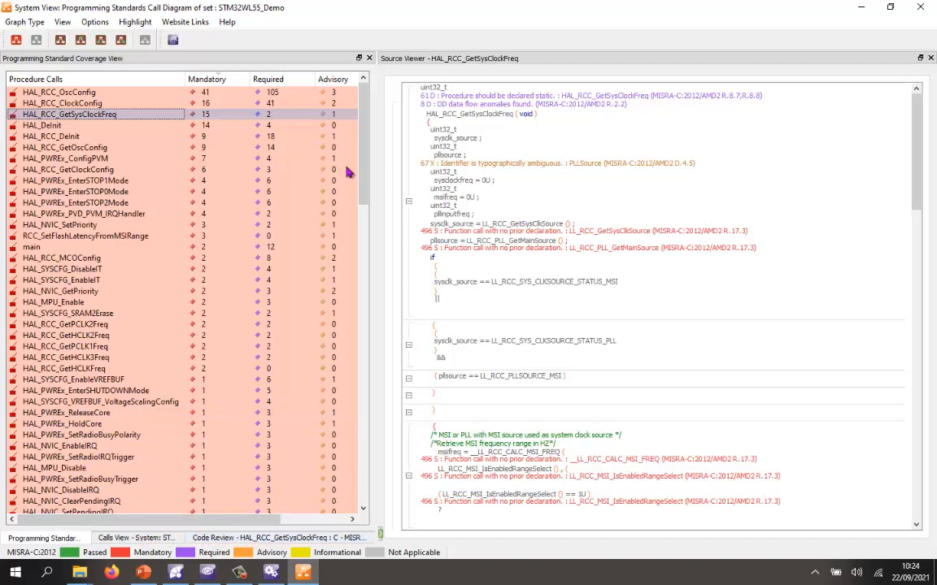
left_click(52, 137)
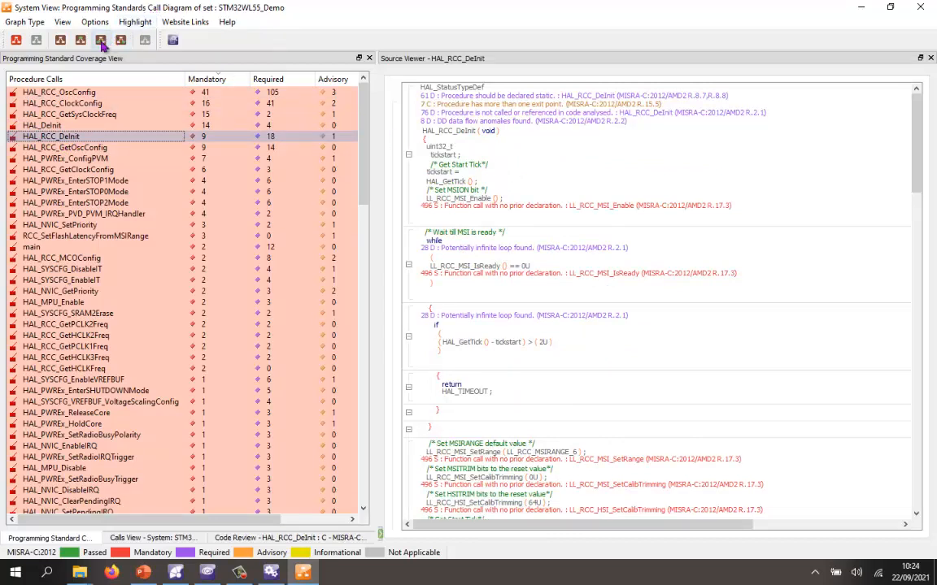
mouse_move(101, 40)
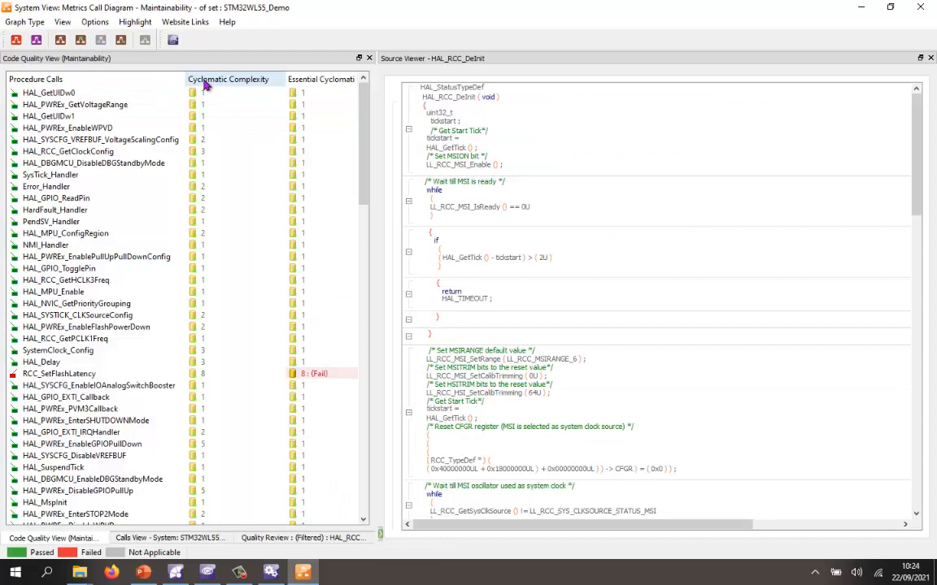
Switch to the Maintainability Metrics Call Diagram listing cyclomatic complexity per procedure.
left_click(320, 78)
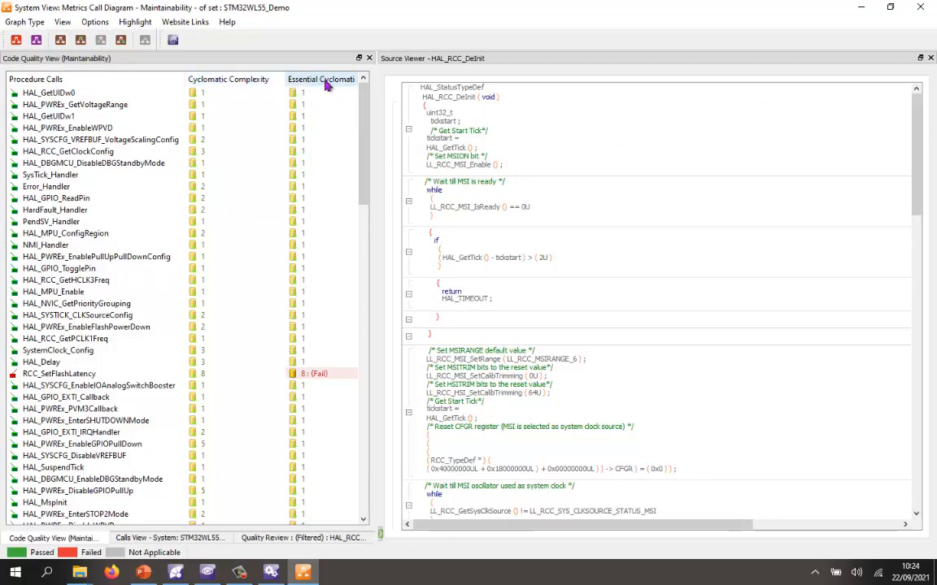
mouse_move(319, 89)
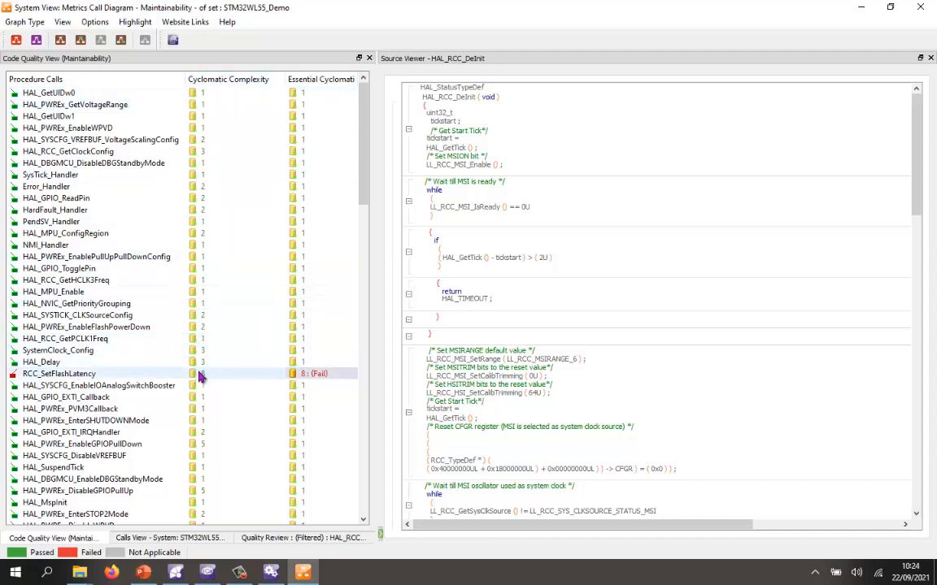
mouse_move(241, 372)
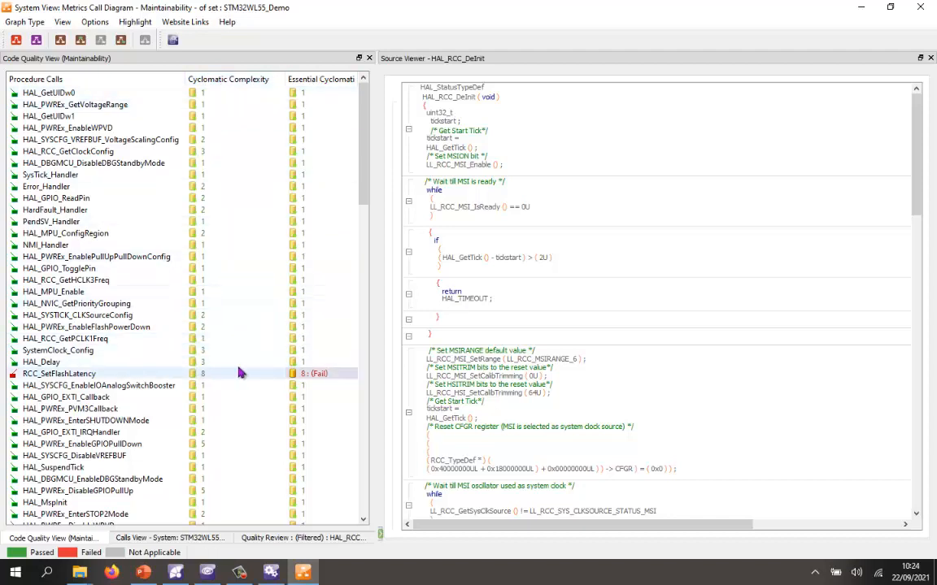
mouse_move(301, 373)
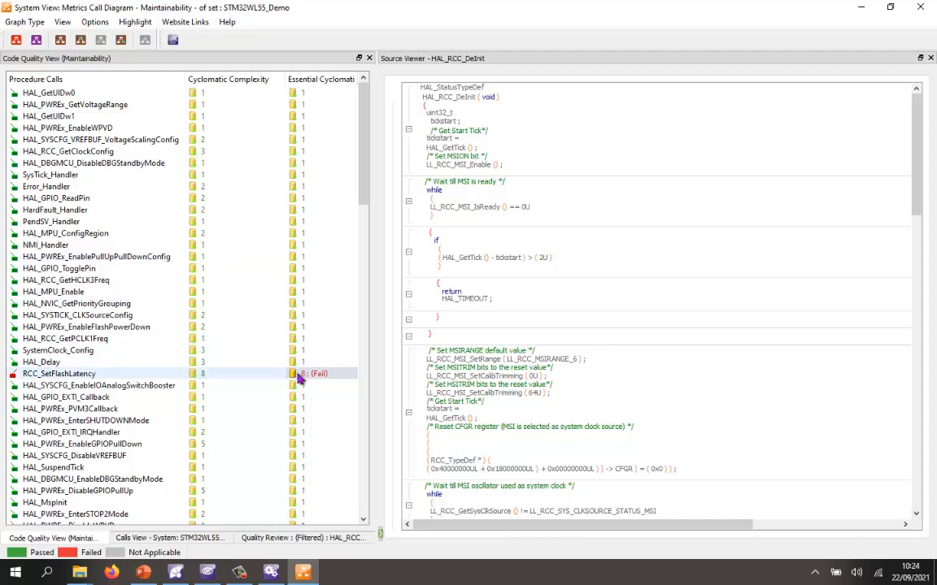
mouse_move(81, 377)
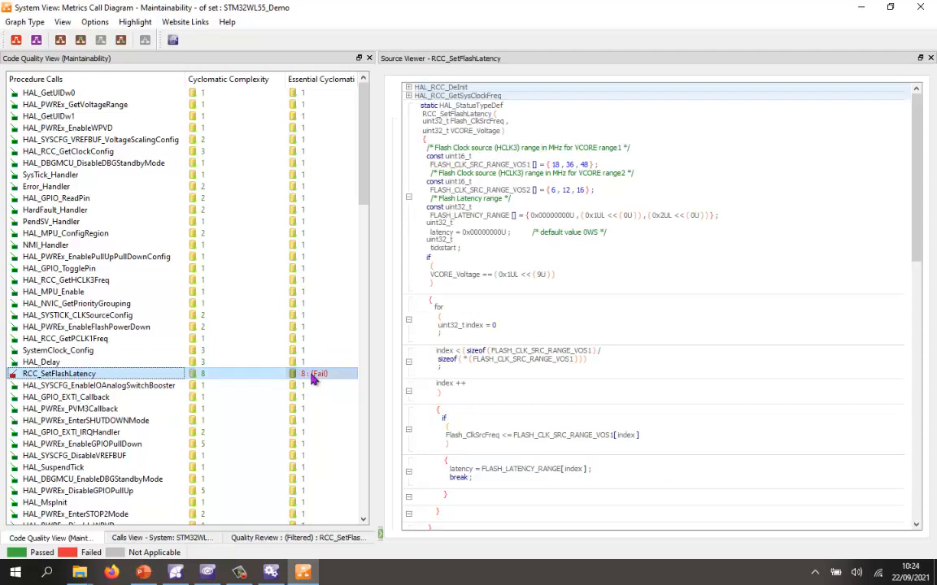
mouse_move(462, 378)
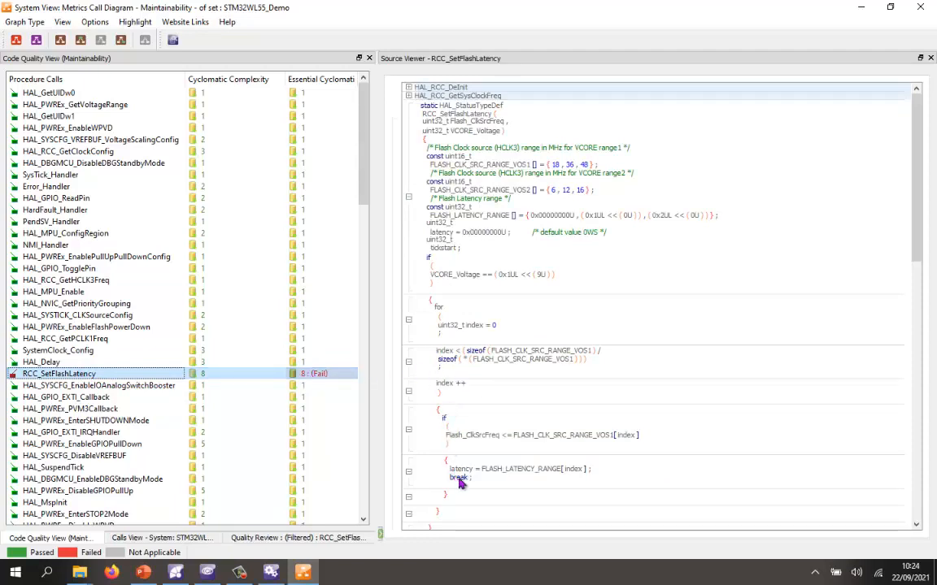
mouse_move(488, 355)
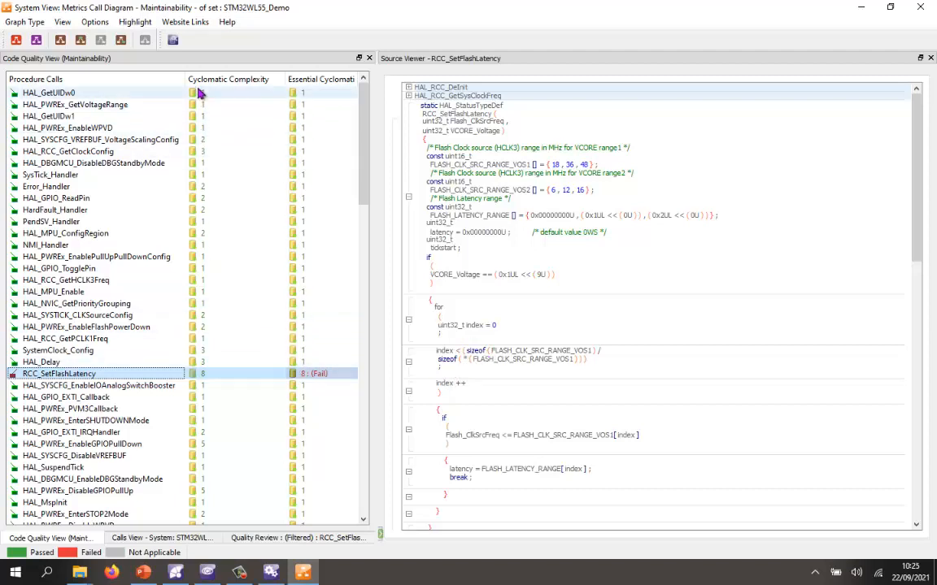
Sort the Code Quality View by cyclomatic complexity descending, HAL_RCC_OscConfig (87) first.
left_click(228, 78)
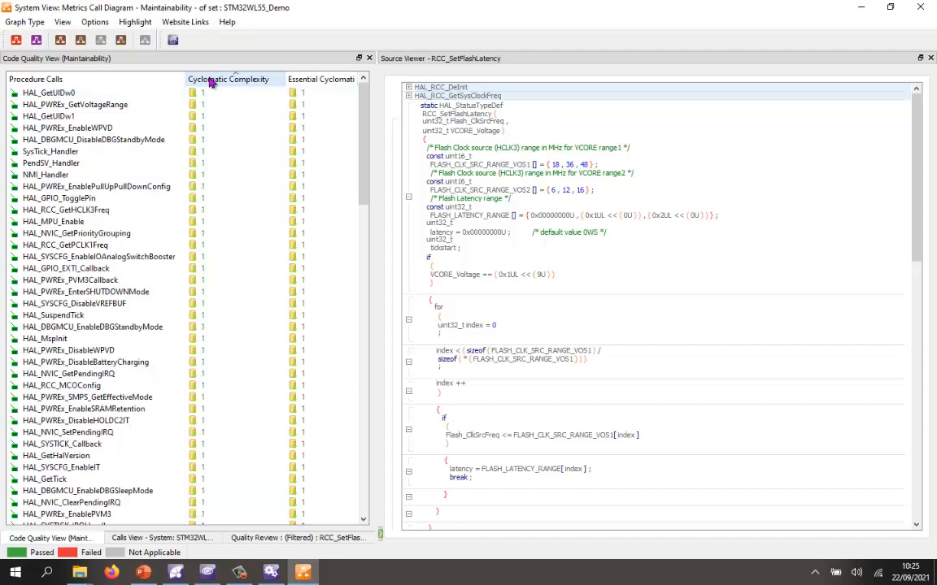
left_click(227, 78)
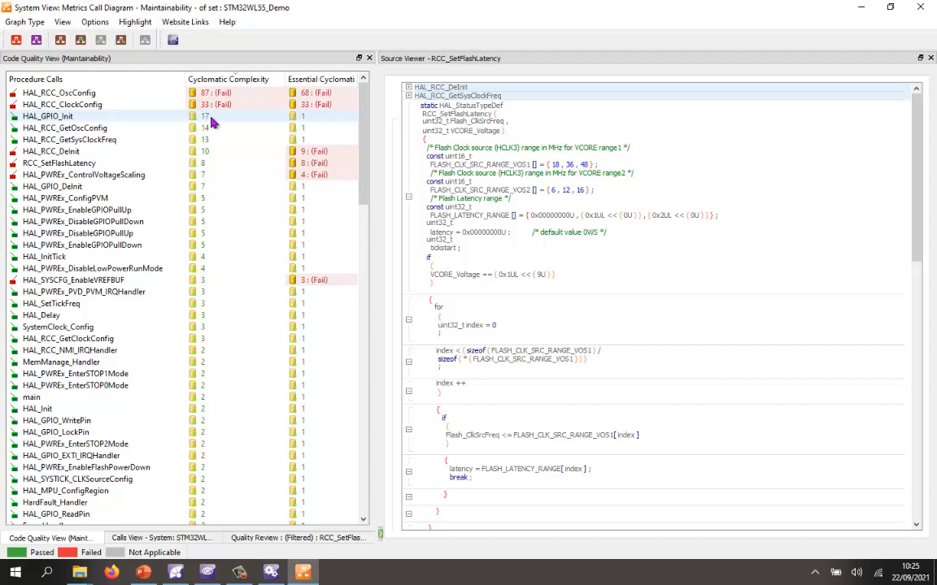
Browse the ranked functions and bring up the actions menu for HAL_PWREx_DisableLowPowerRunMode.
left_click(62, 105)
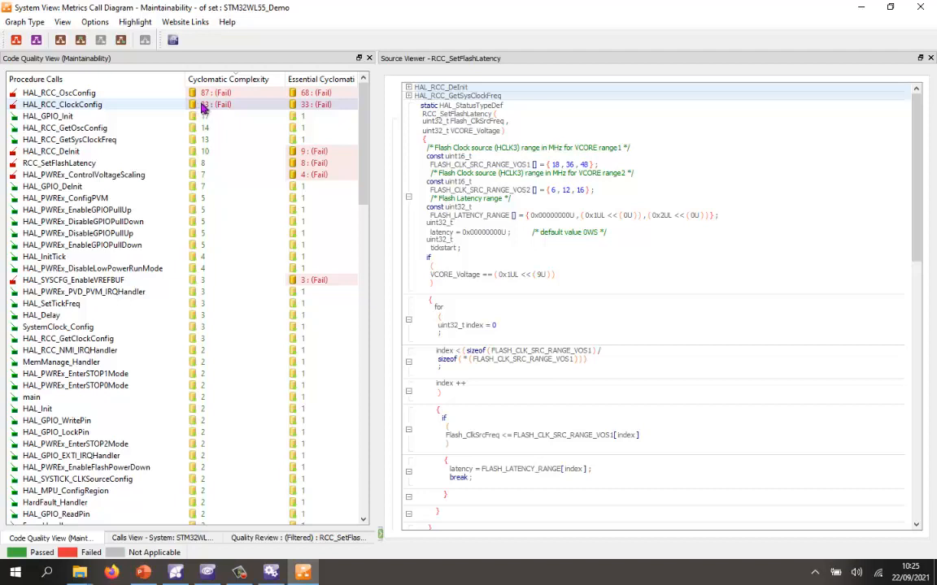
left_click(58, 92)
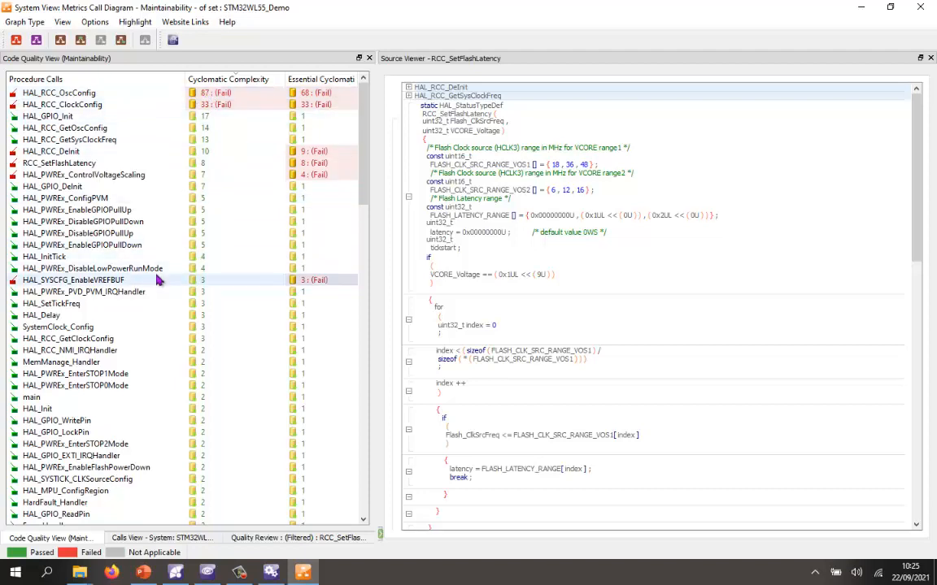
left_click(68, 338)
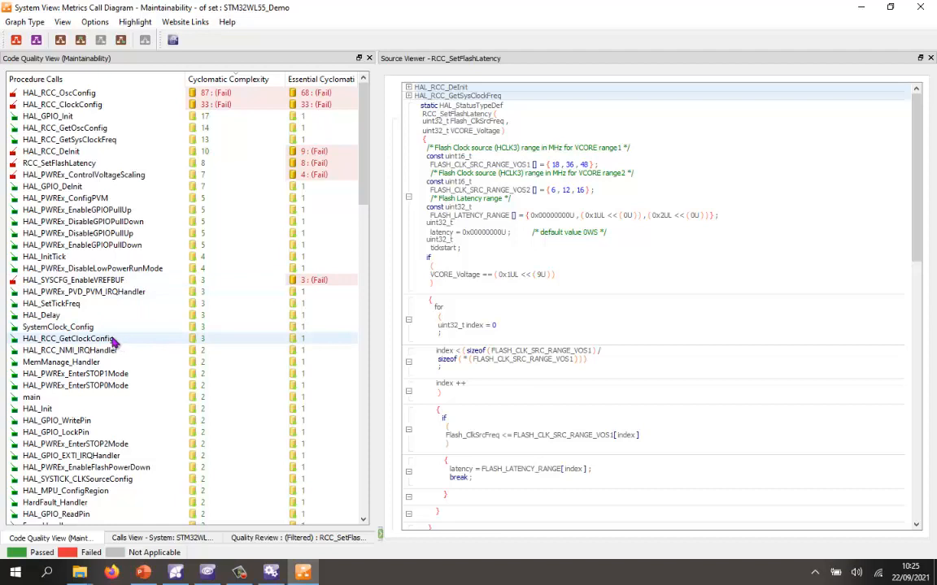
left_click(74, 280)
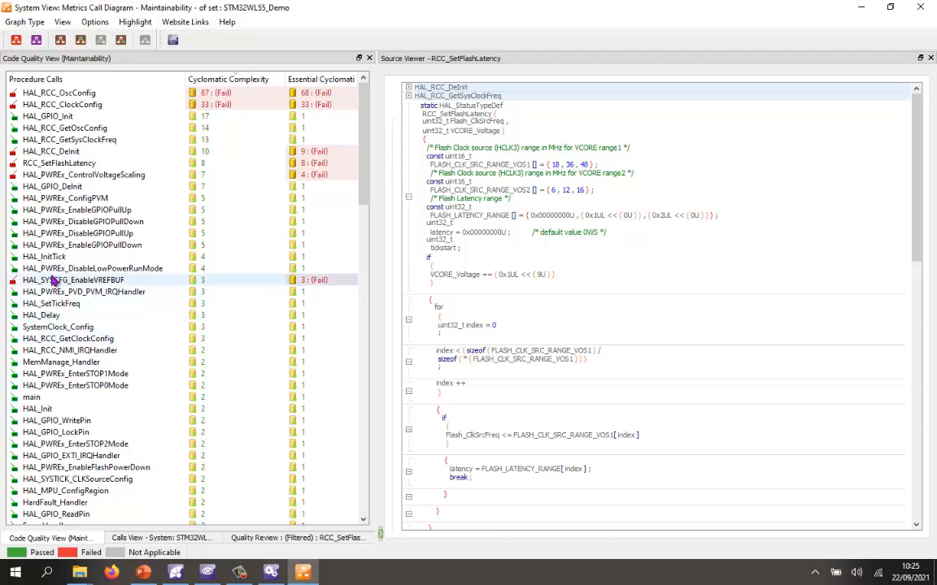
left_click(93, 268)
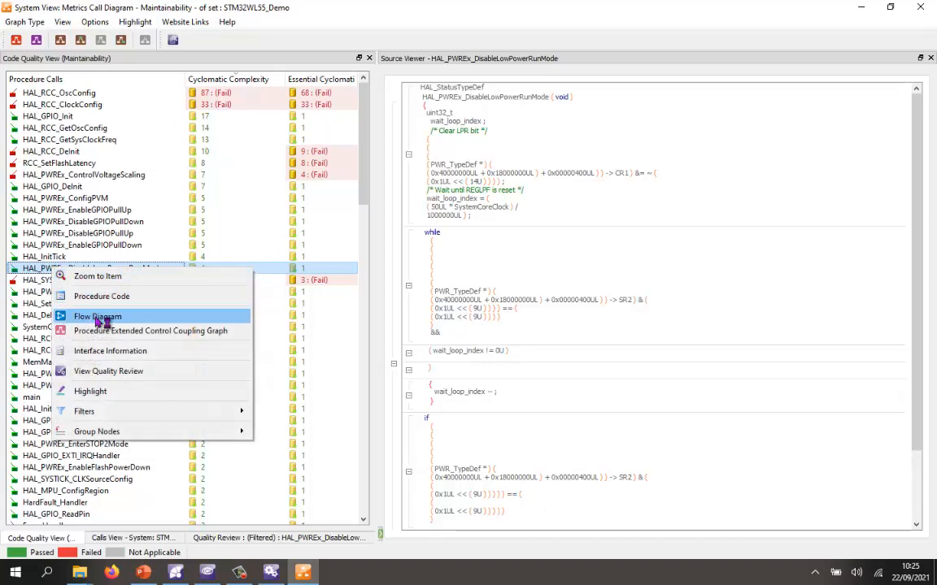
View flow diagrams of HAL_PWREx_DisableLowPowerRunMode, HAL_PWREx_ConfigPVM, HAL_GPIO_Init and HAL_RCC_ClockConfig.
left_click(98, 316)
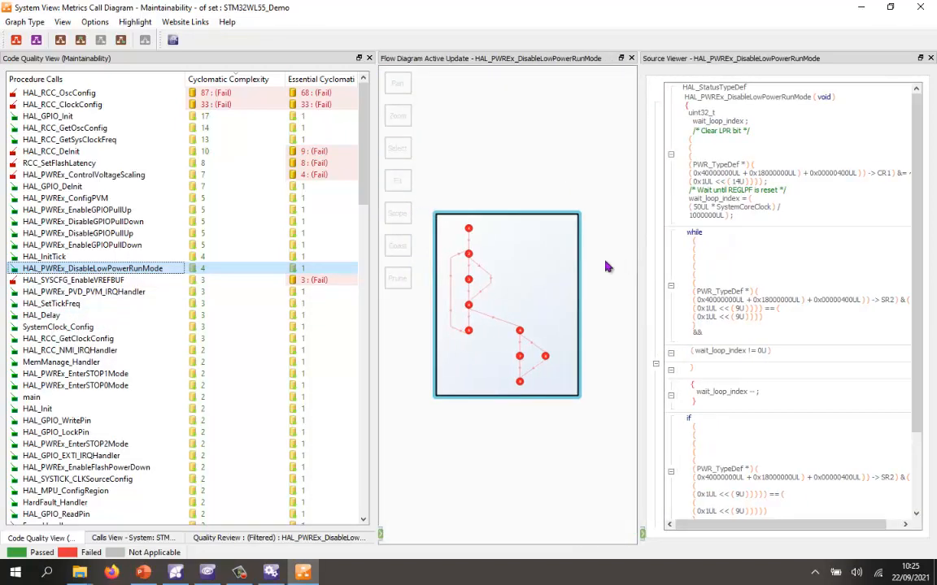
mouse_move(470, 236)
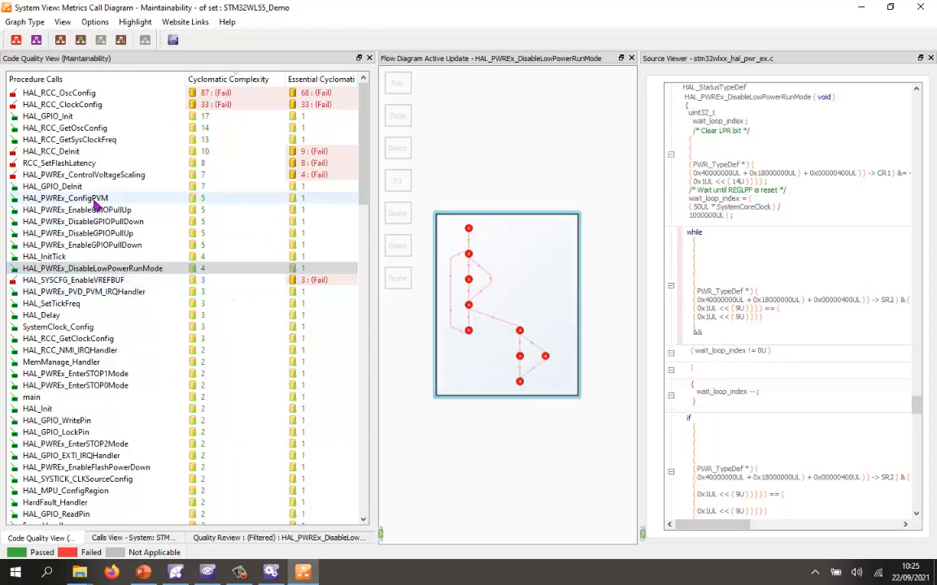
left_click(65, 199)
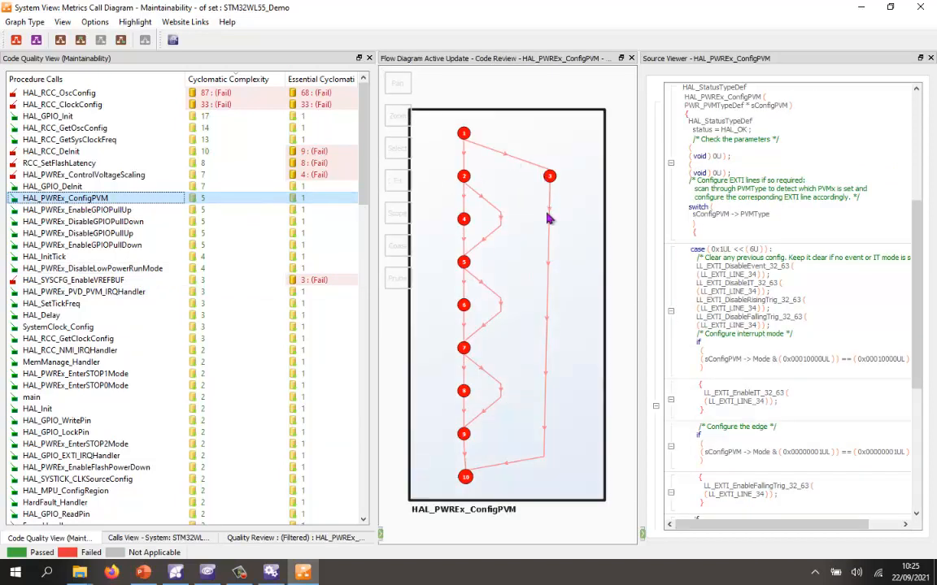
mouse_move(488, 262)
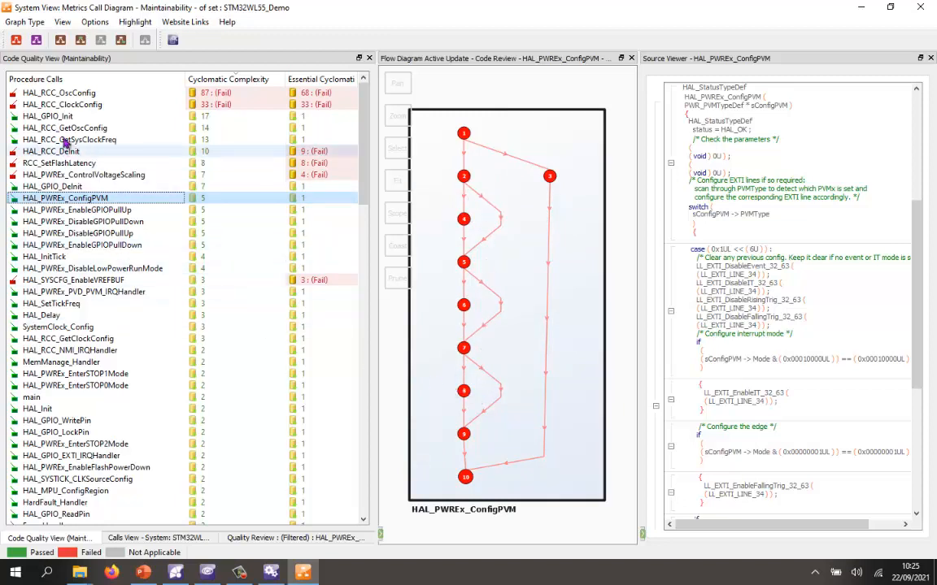
left_click(47, 116)
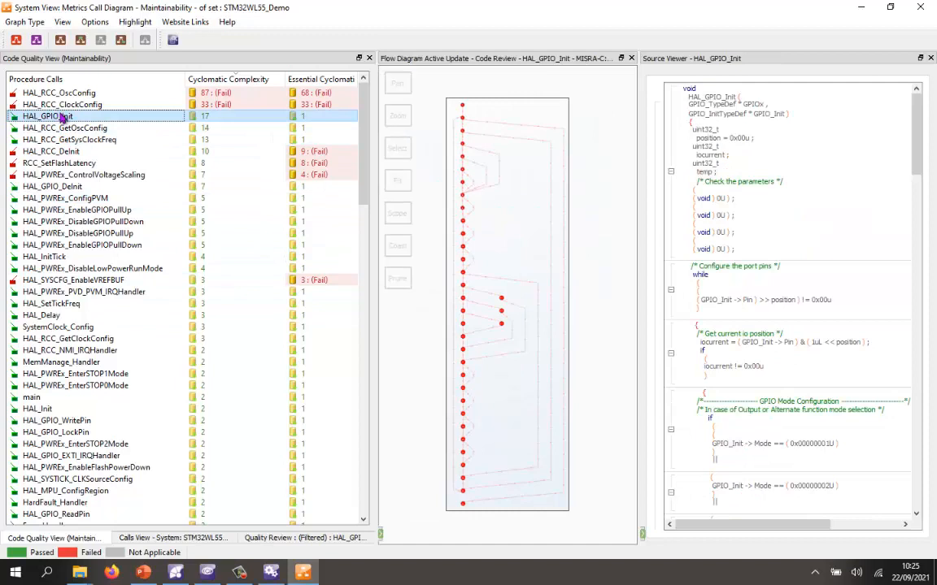
mouse_move(497, 181)
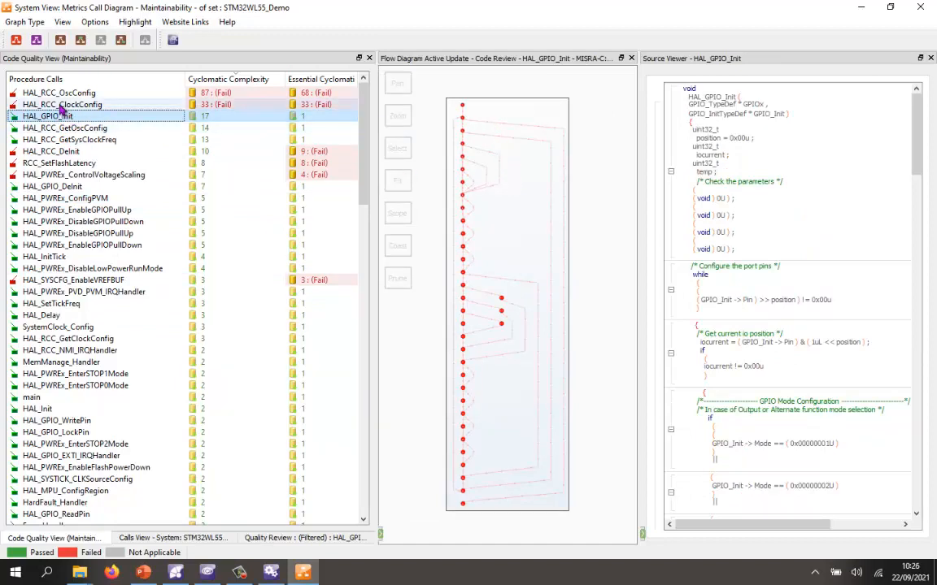
left_click(64, 104)
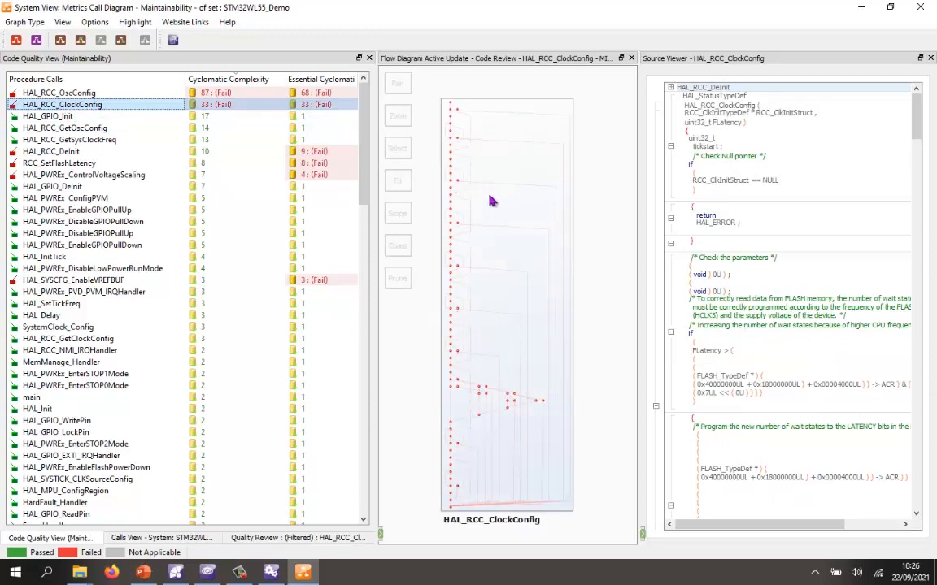
mouse_move(501, 190)
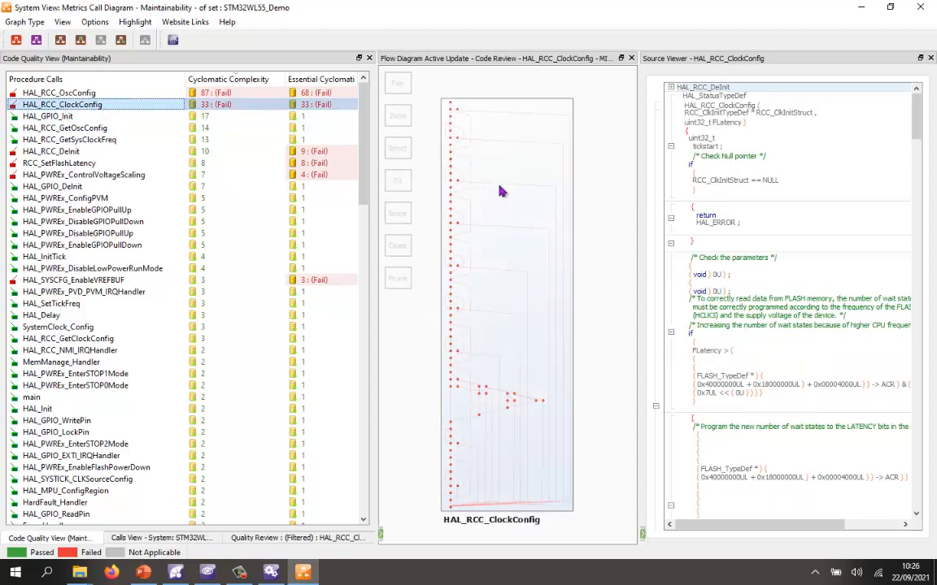